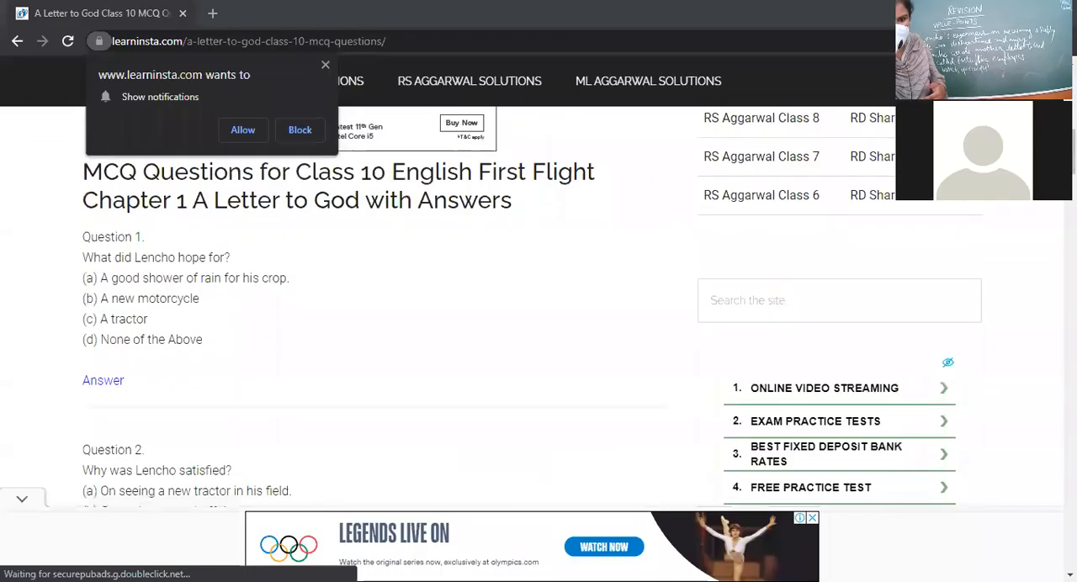
mouse_move(581, 419)
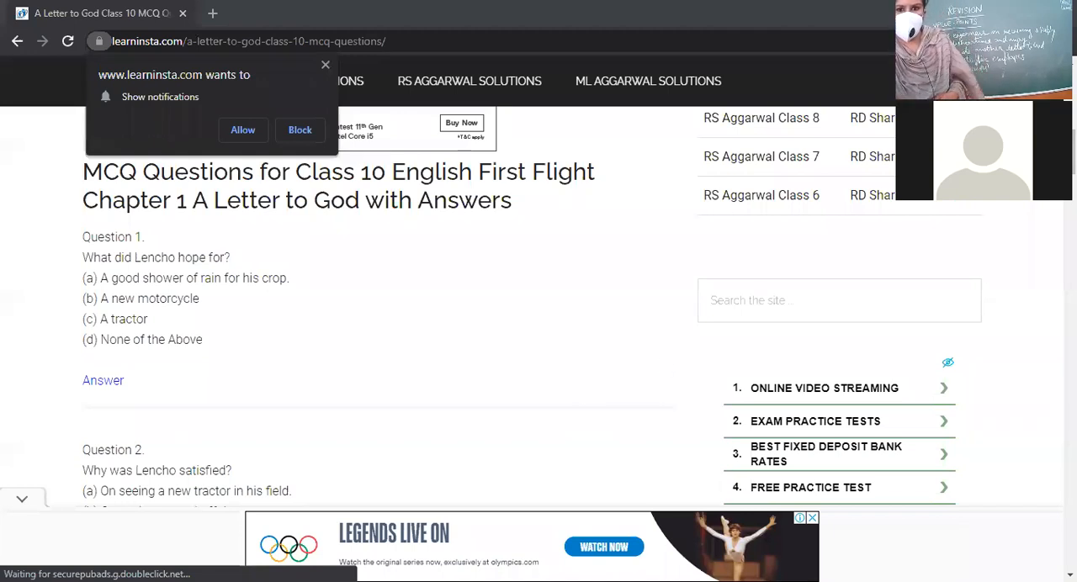
mouse_move(436, 264)
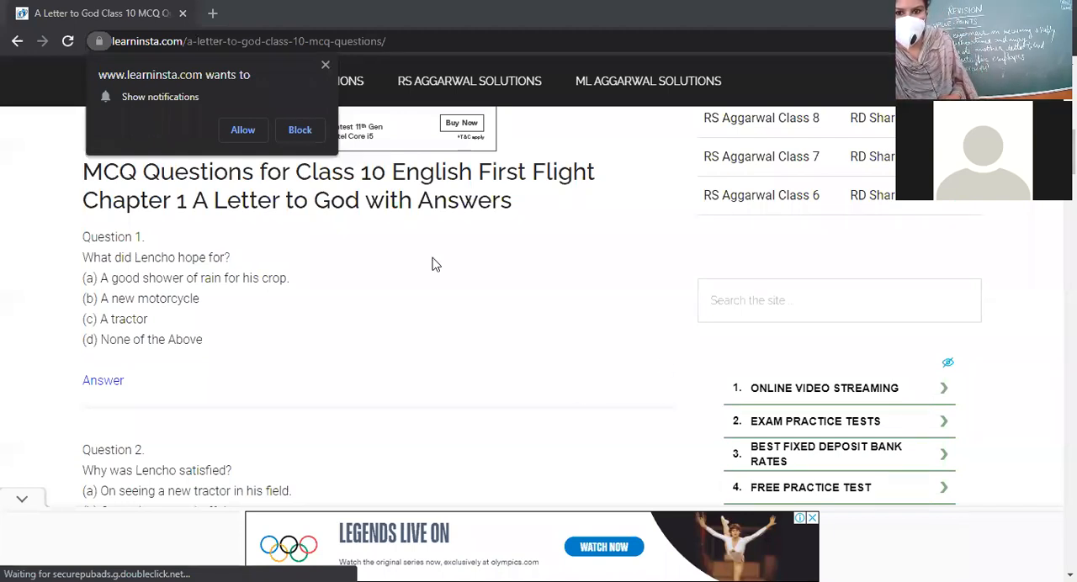
Step: Block the learninsta.com 'Show notifications' permission prompt so Question 1 is unobstructed
left_click(299, 130)
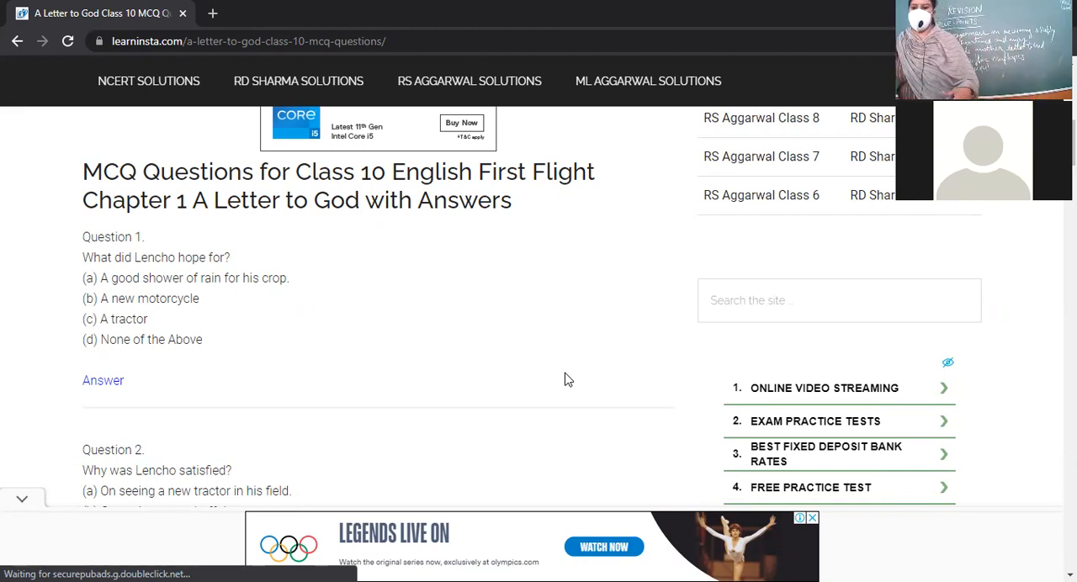
Step: Scroll down to Question 2 on why Lencho was satisfied, with its four options
scroll("down", 3)
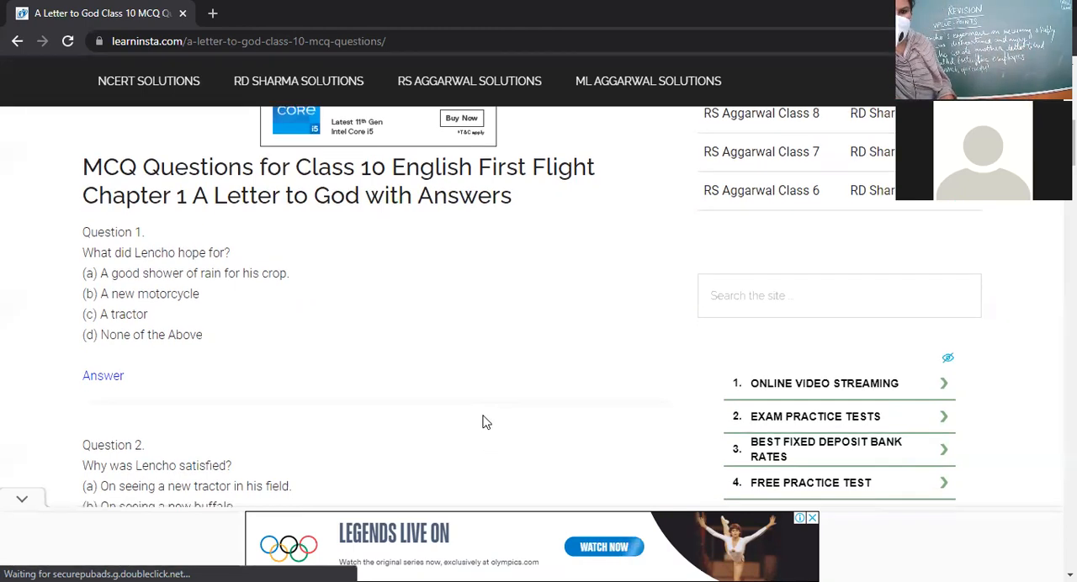
scroll("down", 3)
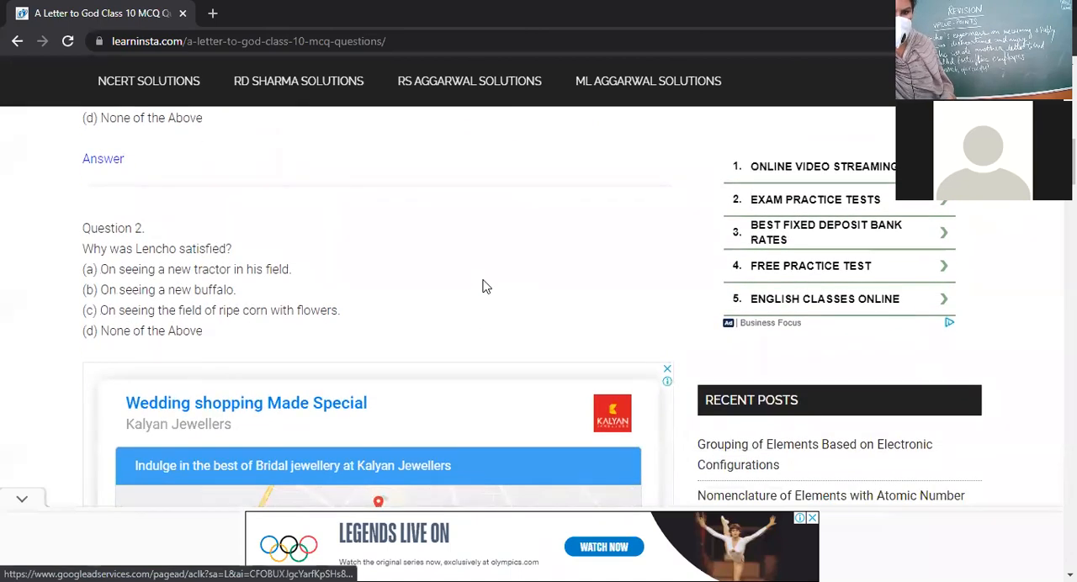
scroll("down", 3)
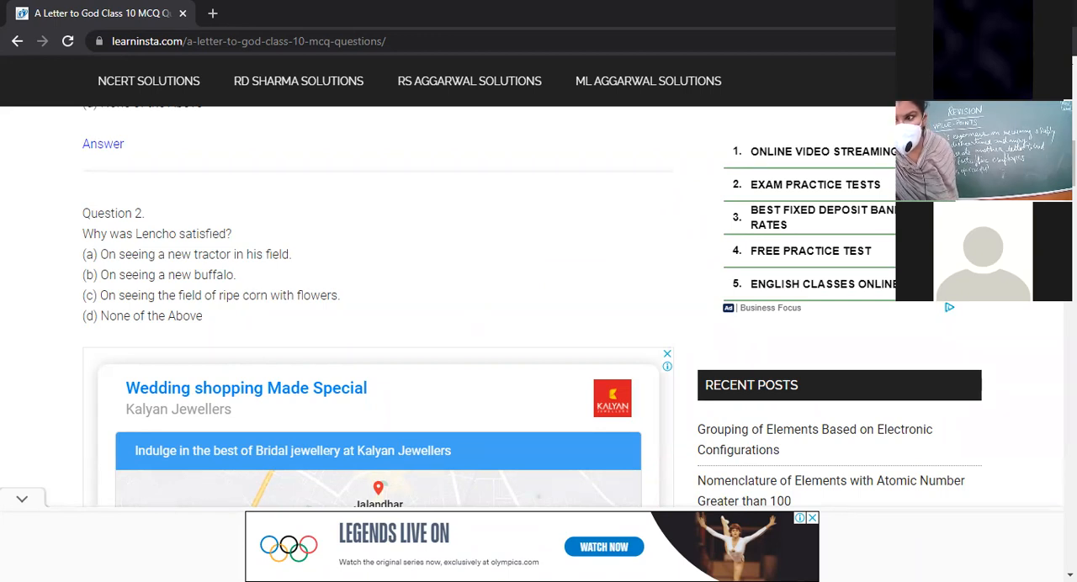
mouse_move(742, 284)
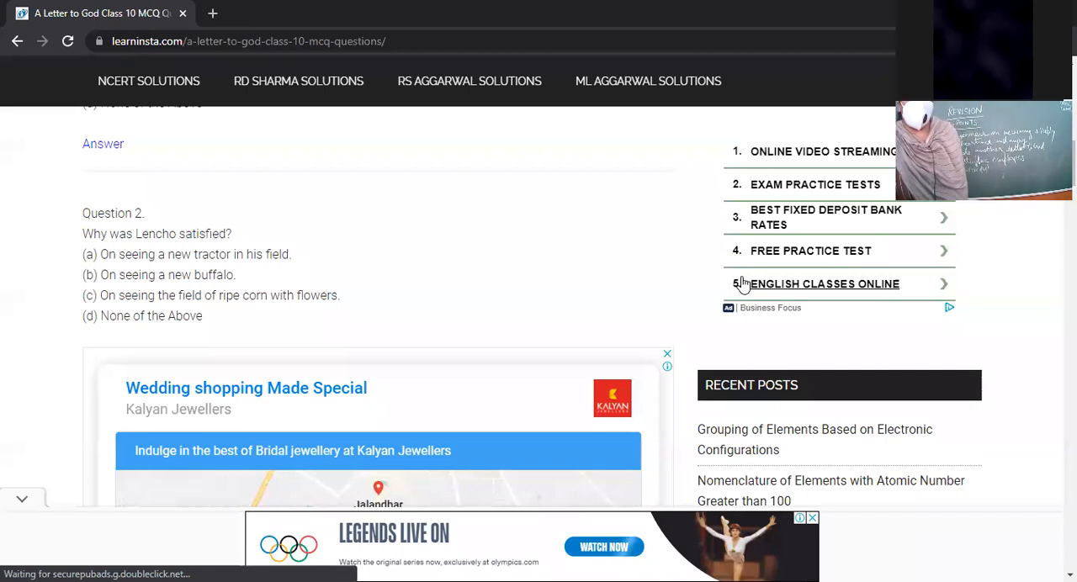
Step: Scroll past the advertisement to Question 3 on Lencho needing money and Question 4 on the postmaster
scroll("down", 3)
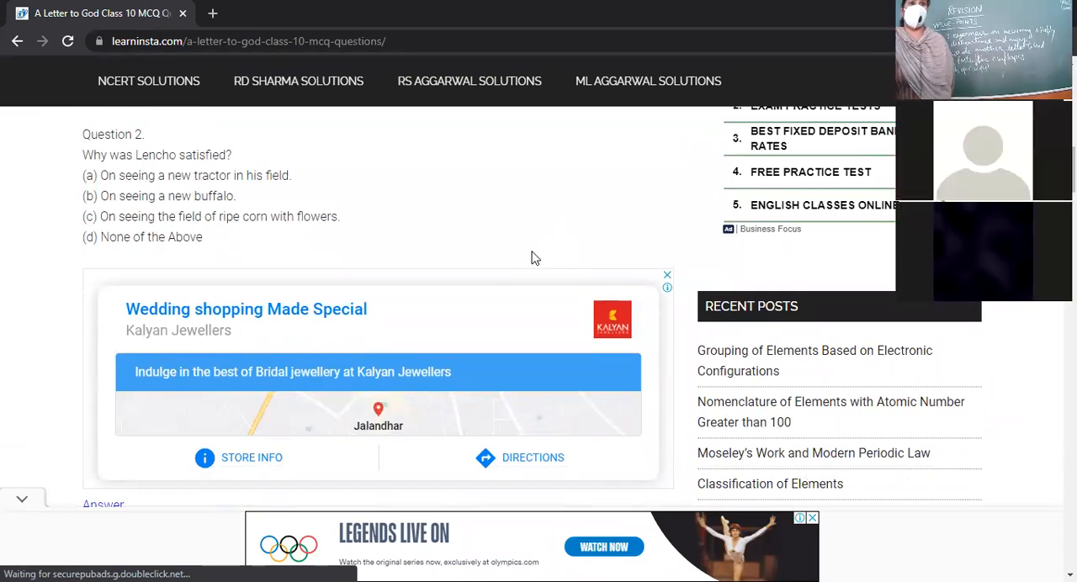
mouse_move(468, 64)
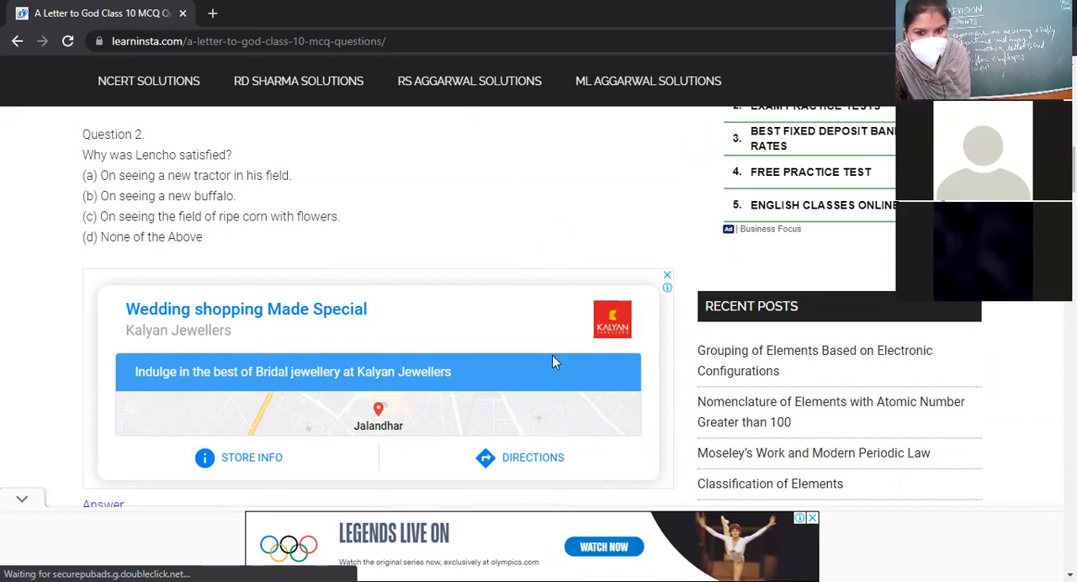
scroll("down", 3)
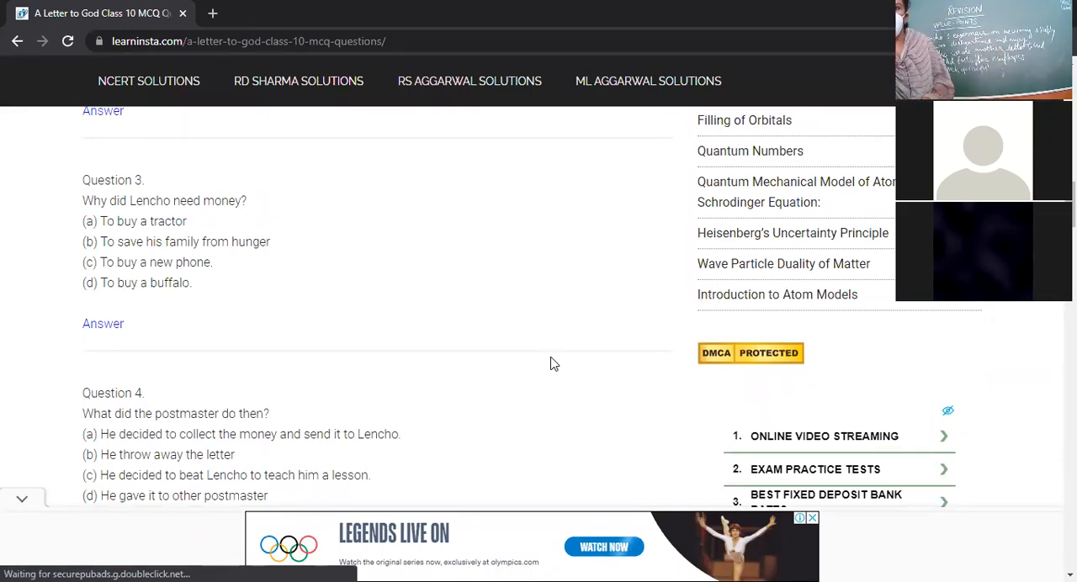
mouse_move(411, 454)
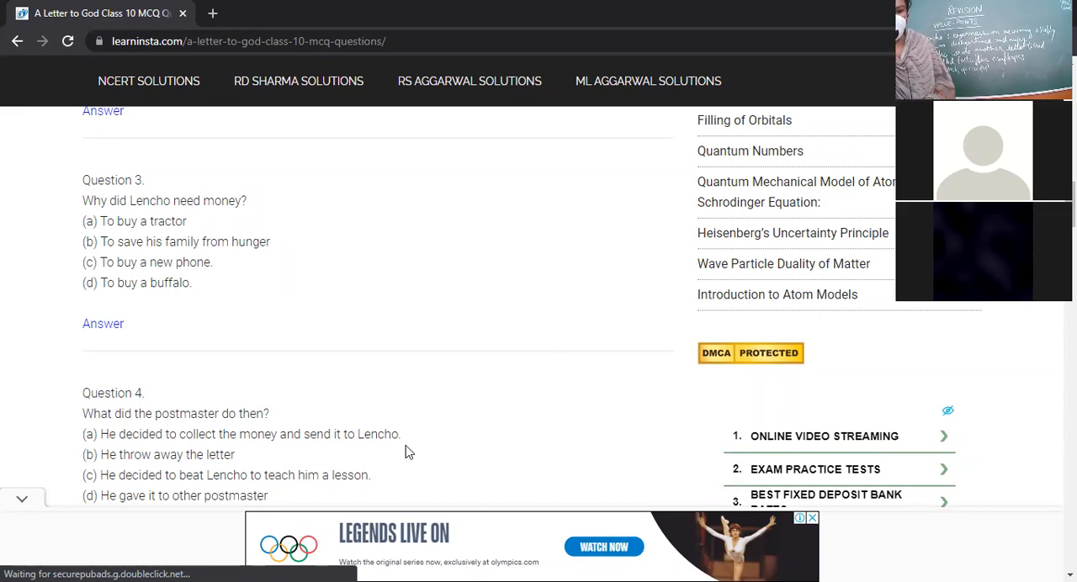
Step: Scroll down until Question 5, who read Lencho's letter, and its four options are visible
scroll("down", 3)
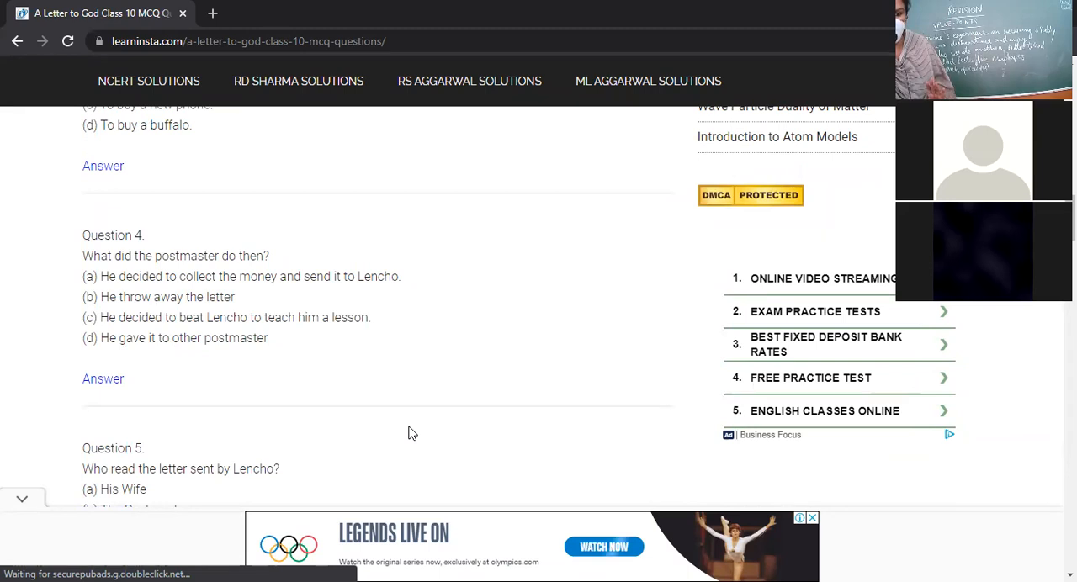
scroll("down", 3)
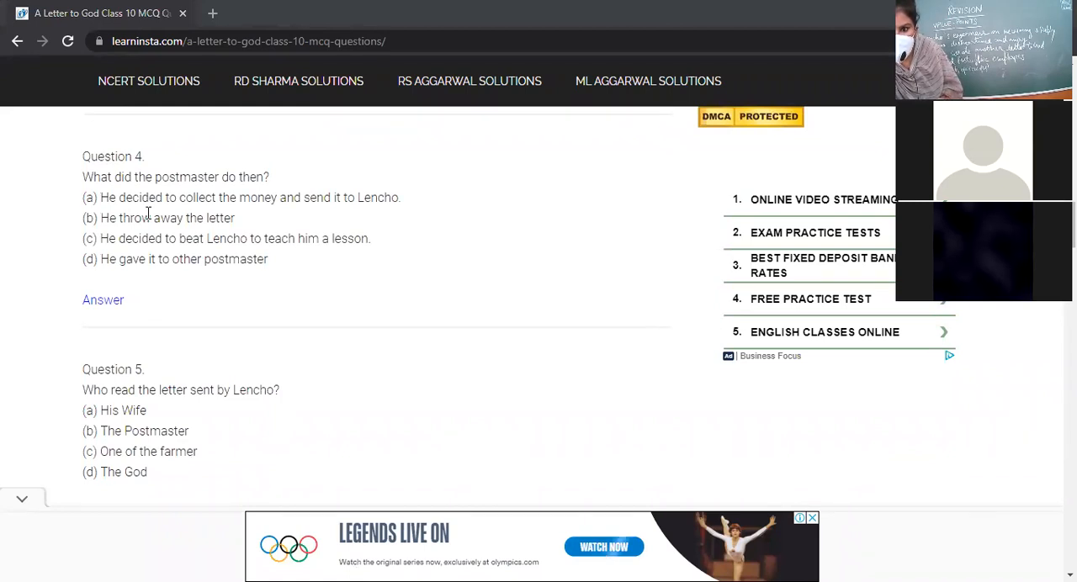
mouse_move(294, 259)
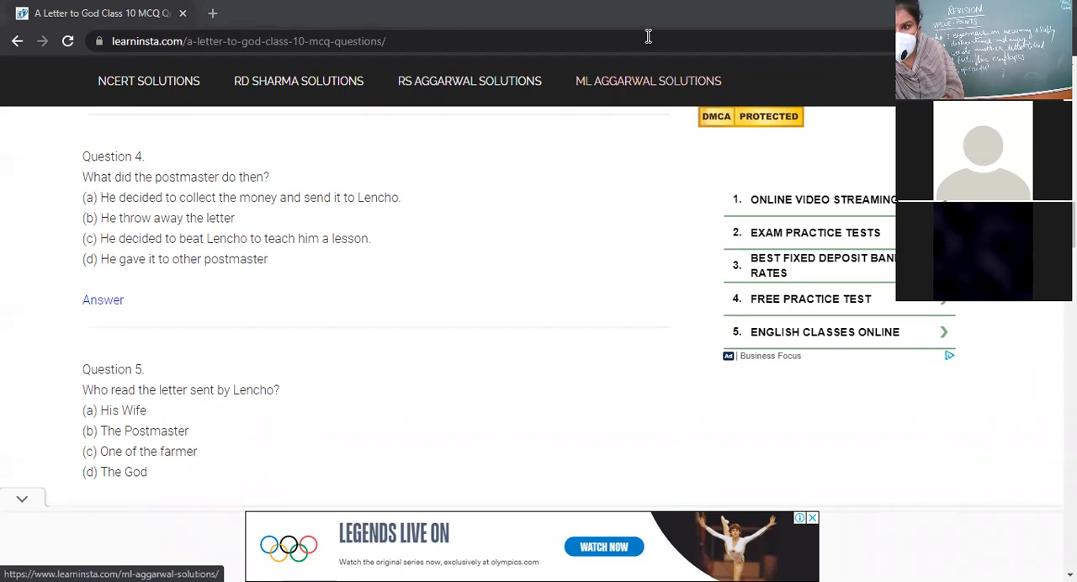
scroll("down", 3)
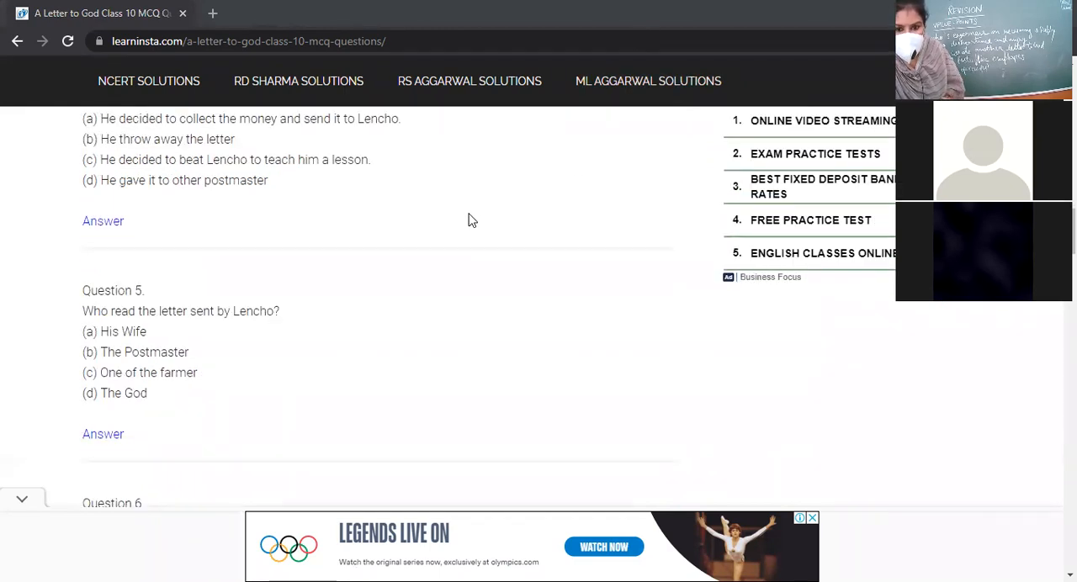
mouse_move(555, 258)
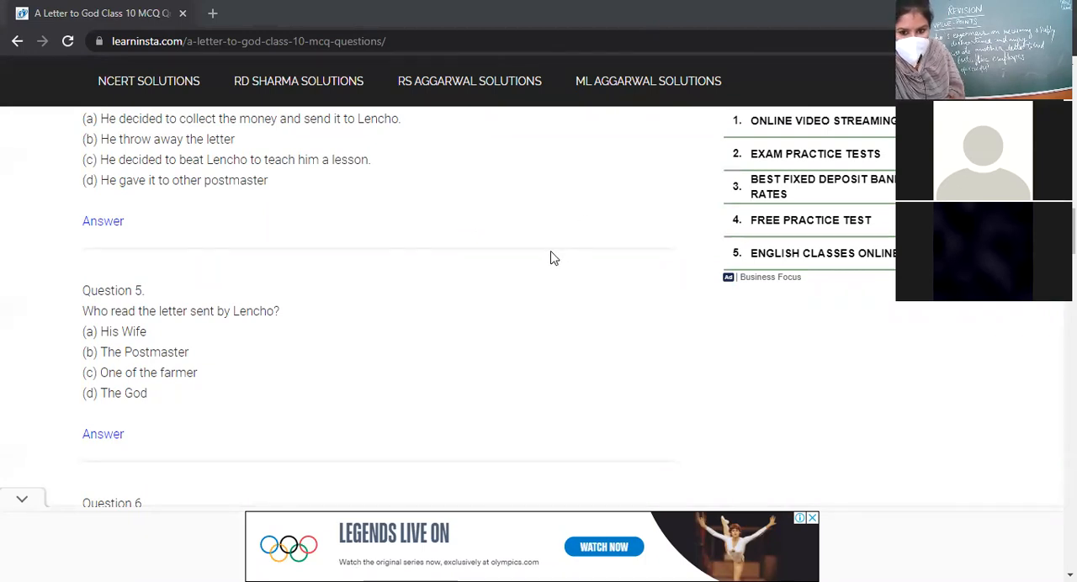
Step: Scroll past Question 6 to Question 7 on the lesson's irony with its four options
scroll("down", 3)
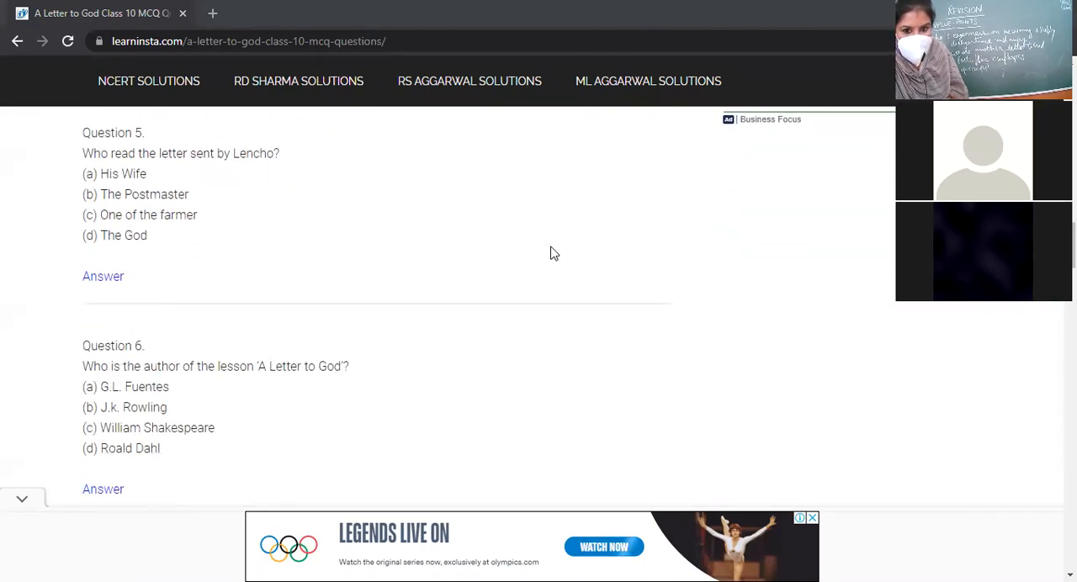
mouse_move(421, 316)
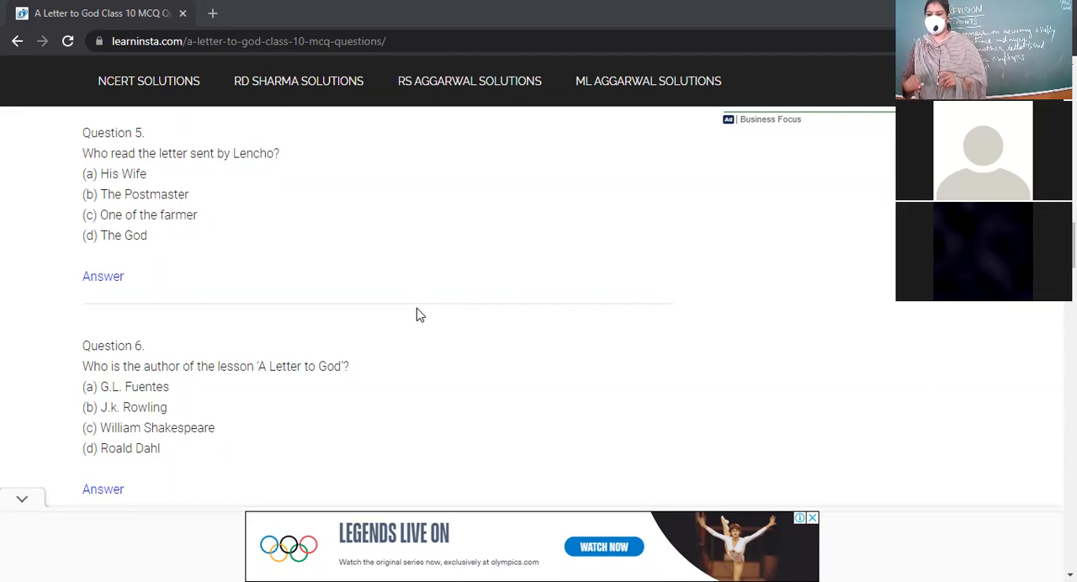
mouse_move(405, 305)
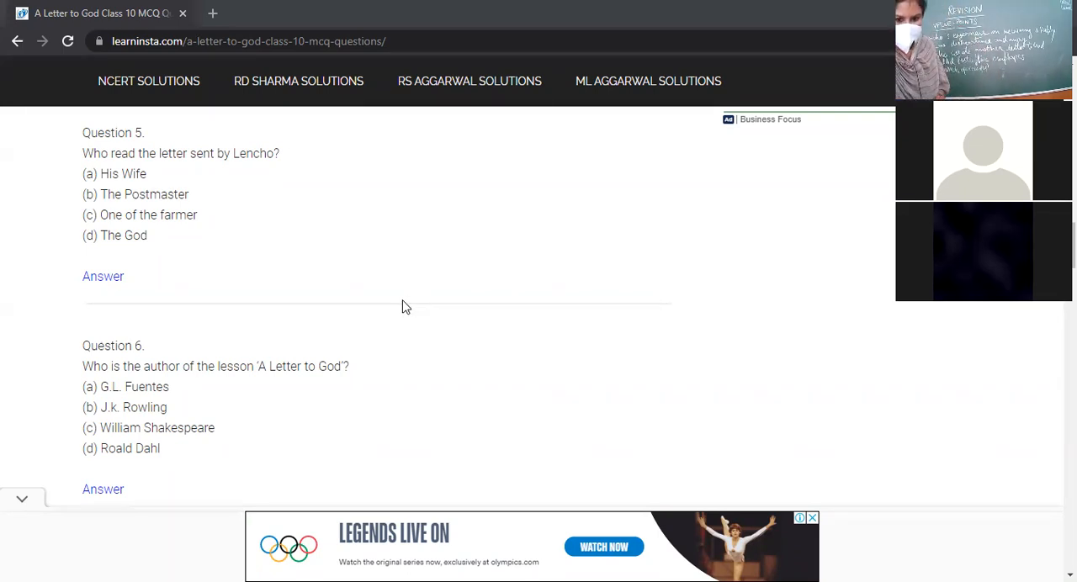
scroll("down", 3)
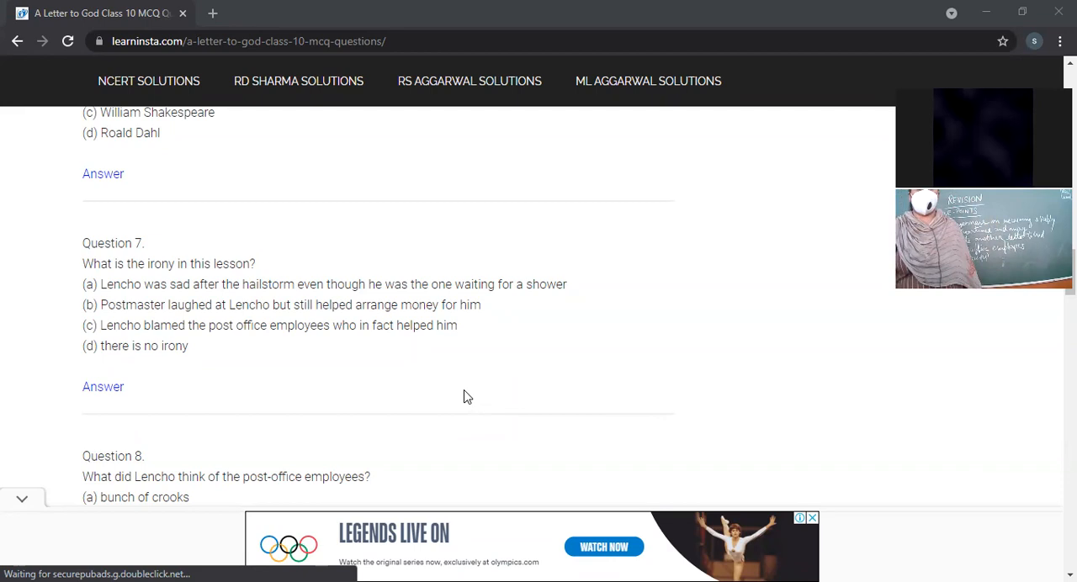
mouse_move(761, 259)
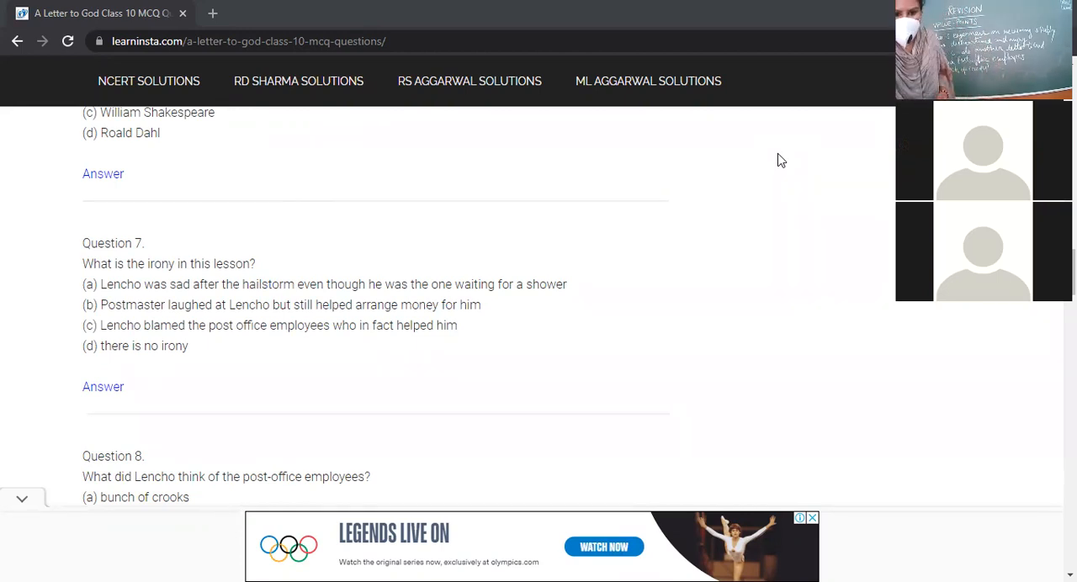
Step: Scroll down to Questions 8 and 9 on Lencho's view of the postal employees
scroll("down", 3)
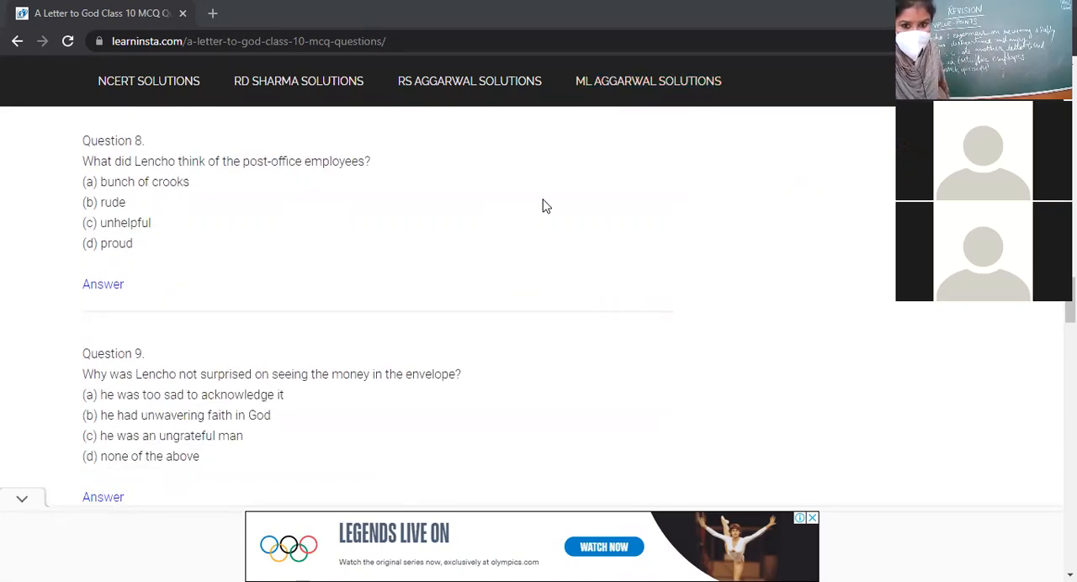
mouse_move(503, 180)
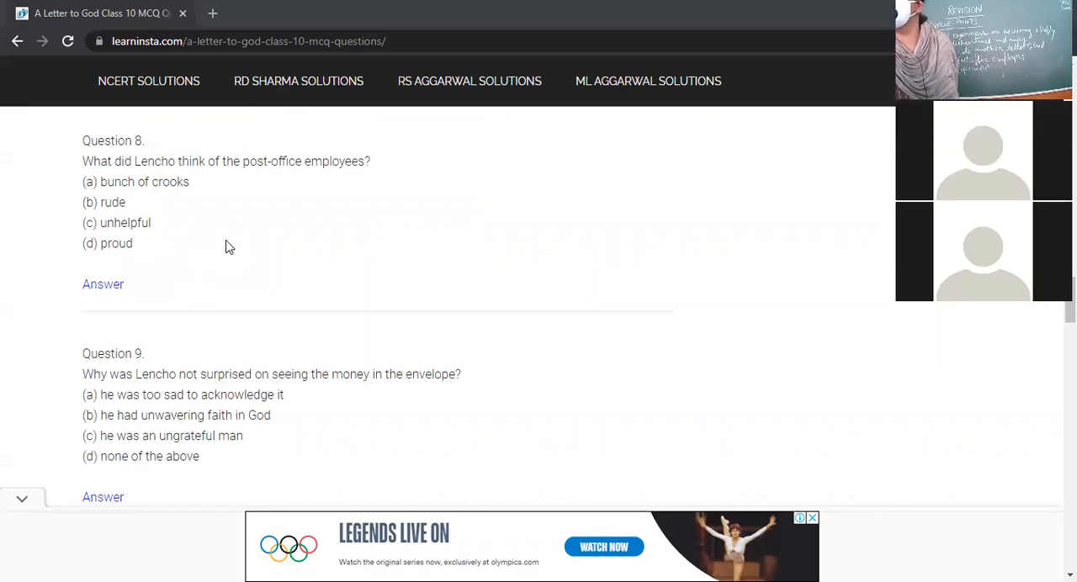
mouse_move(138, 259)
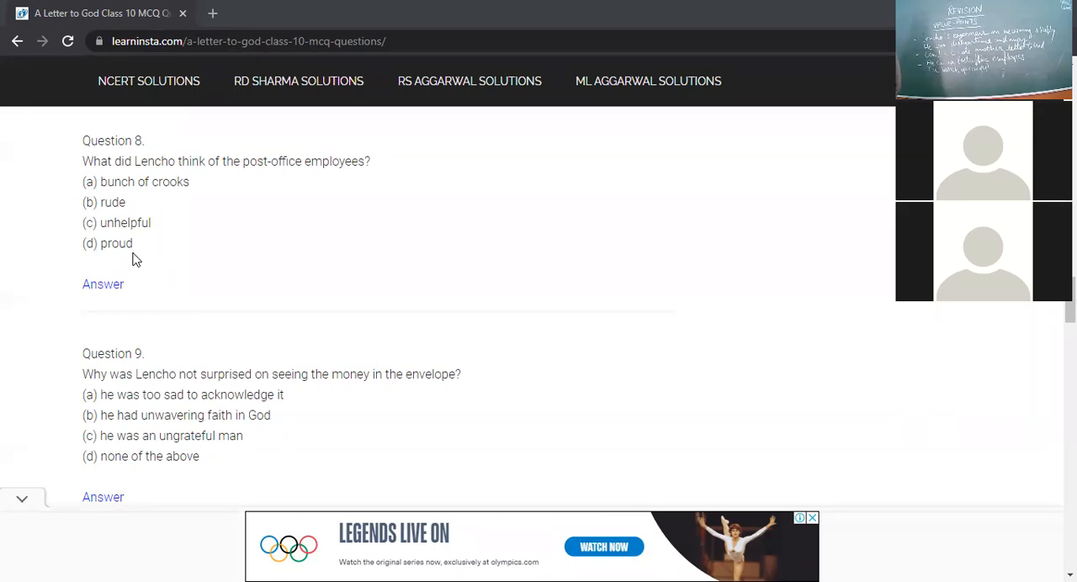
mouse_move(101, 242)
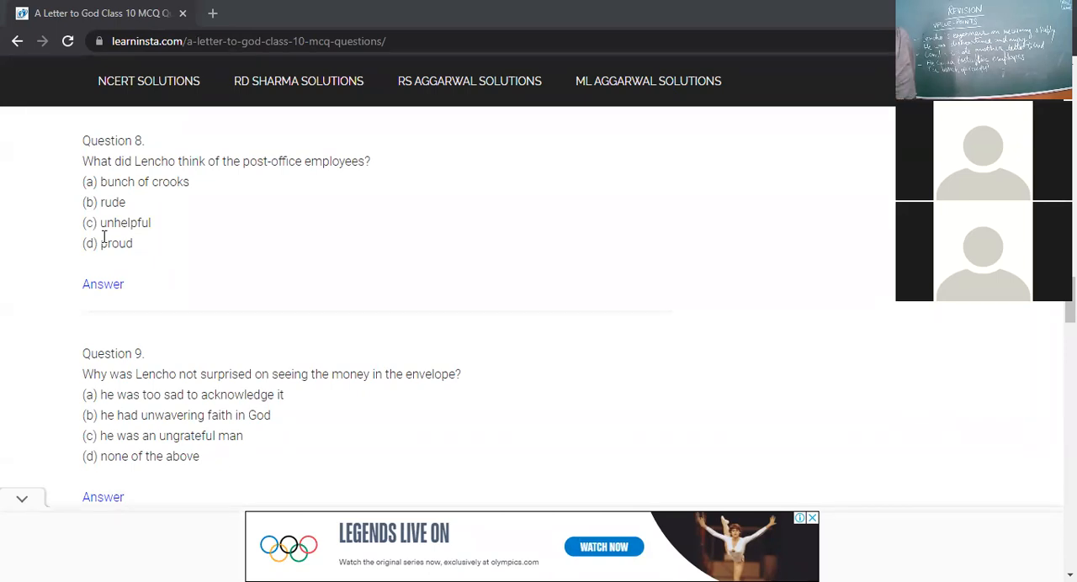
mouse_move(43, 342)
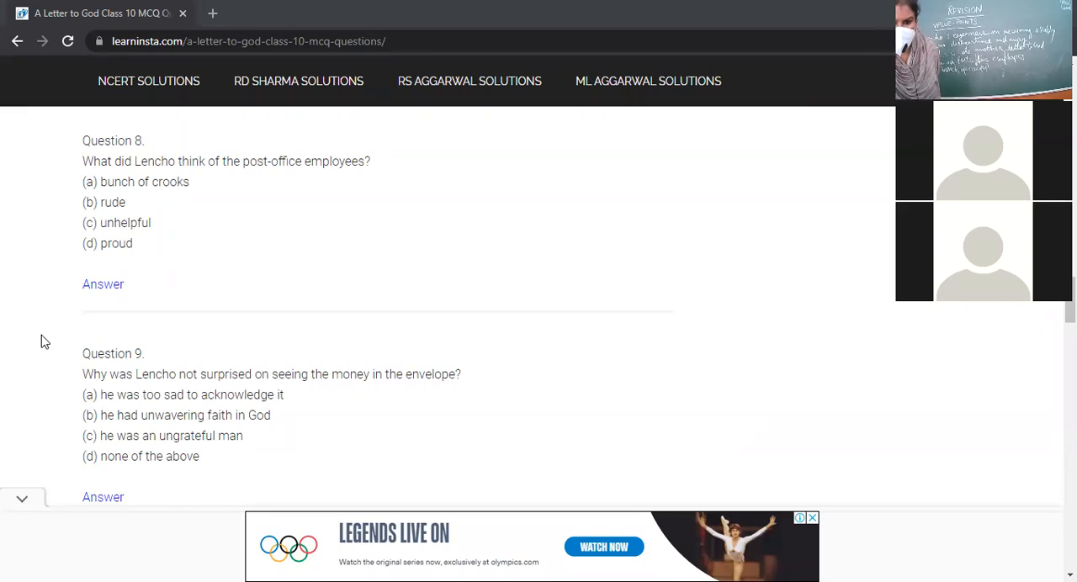
Step: Scroll down so Question 10, how much money the postmaster arranged, appears below Question 9
scroll("down", 3)
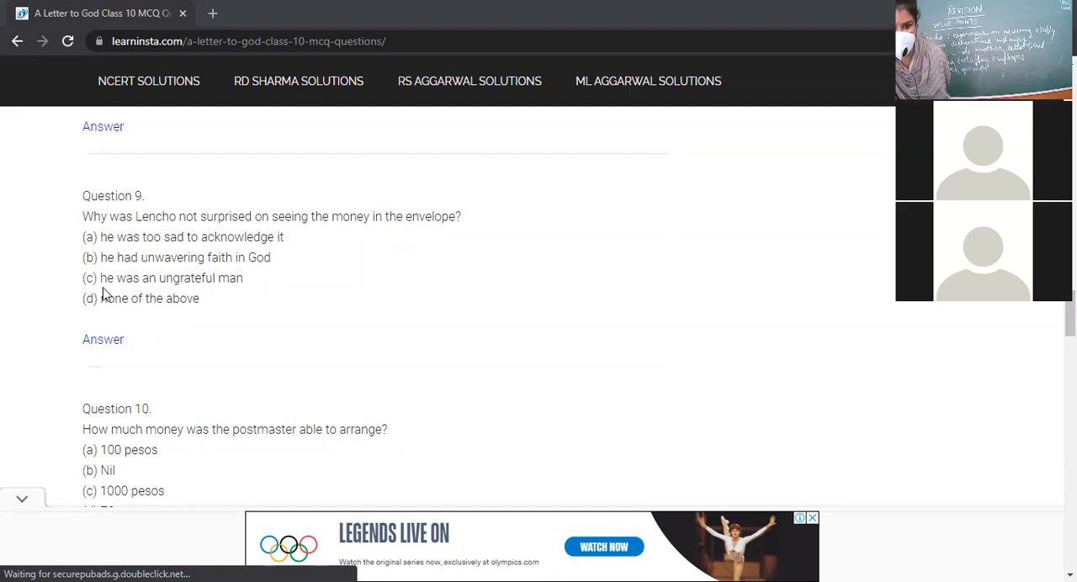
mouse_move(5, 345)
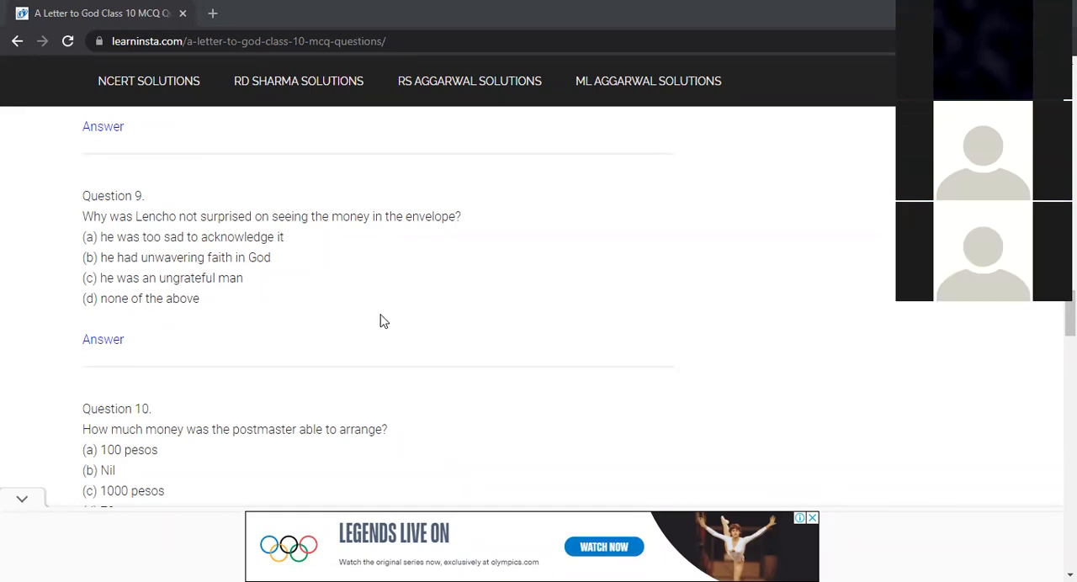
mouse_move(783, 308)
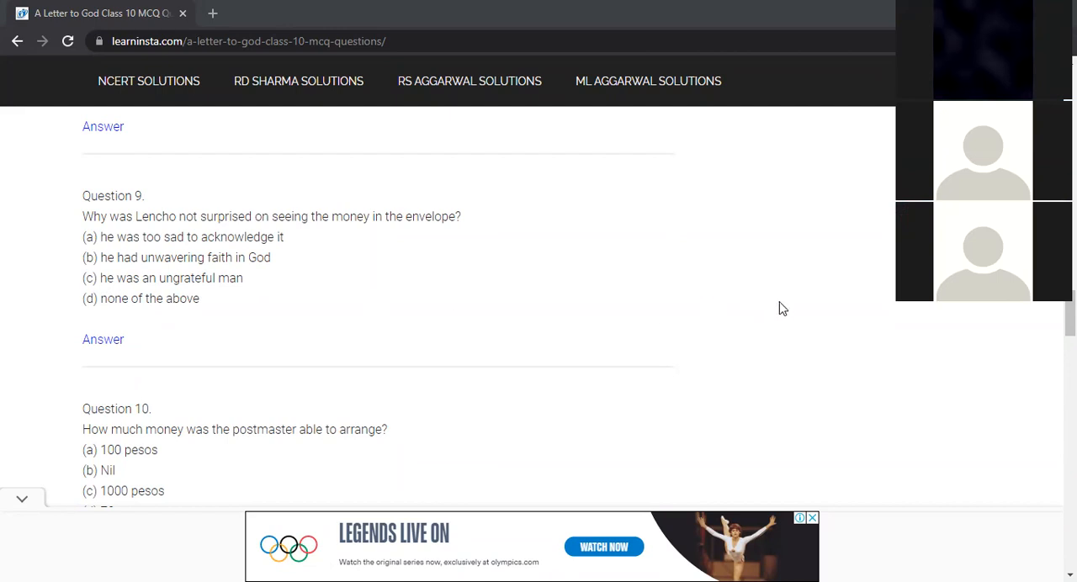
mouse_move(754, 286)
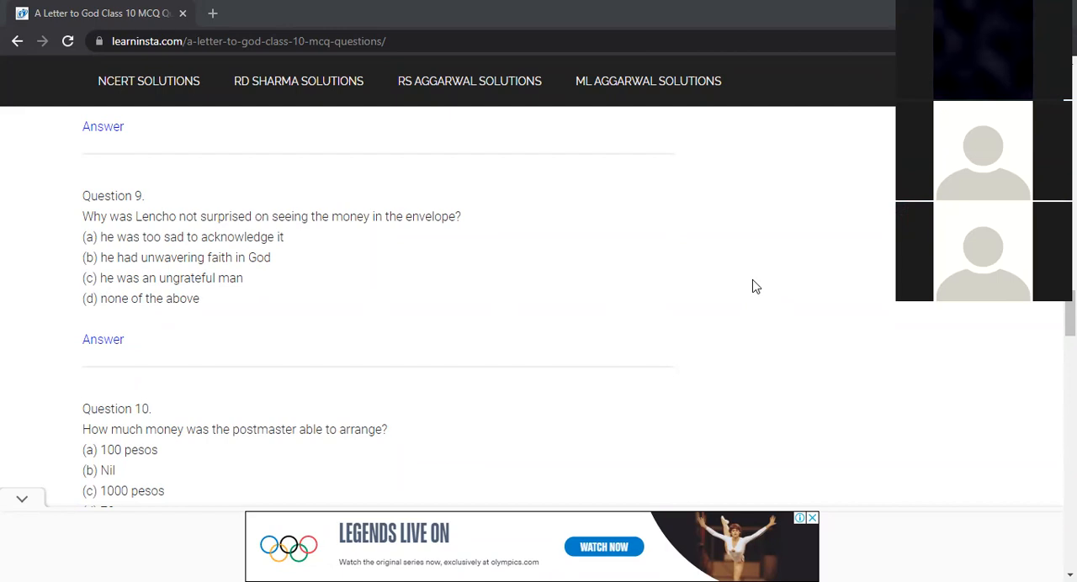
mouse_move(852, 237)
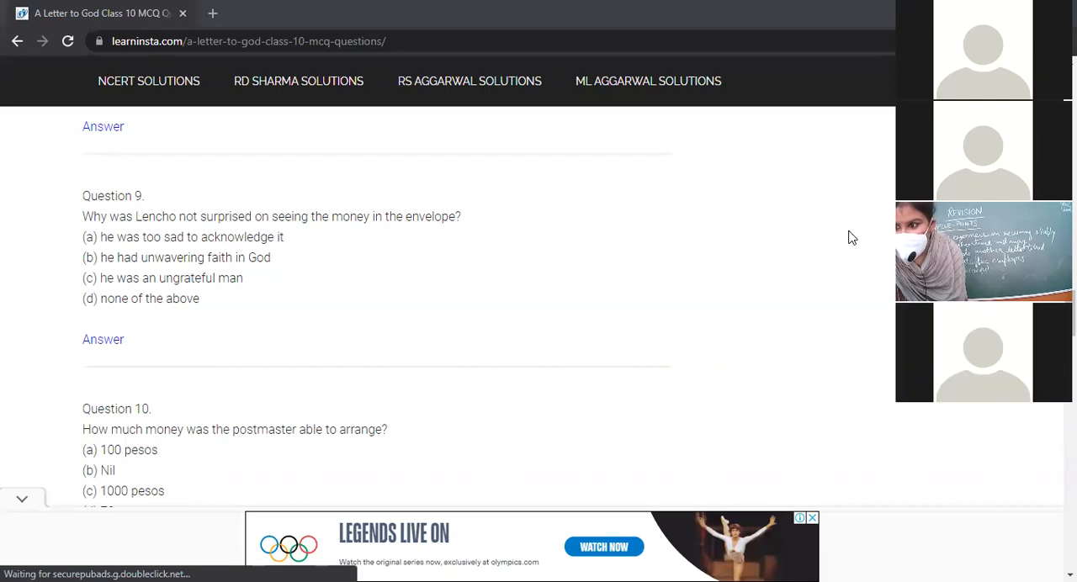
mouse_move(843, 258)
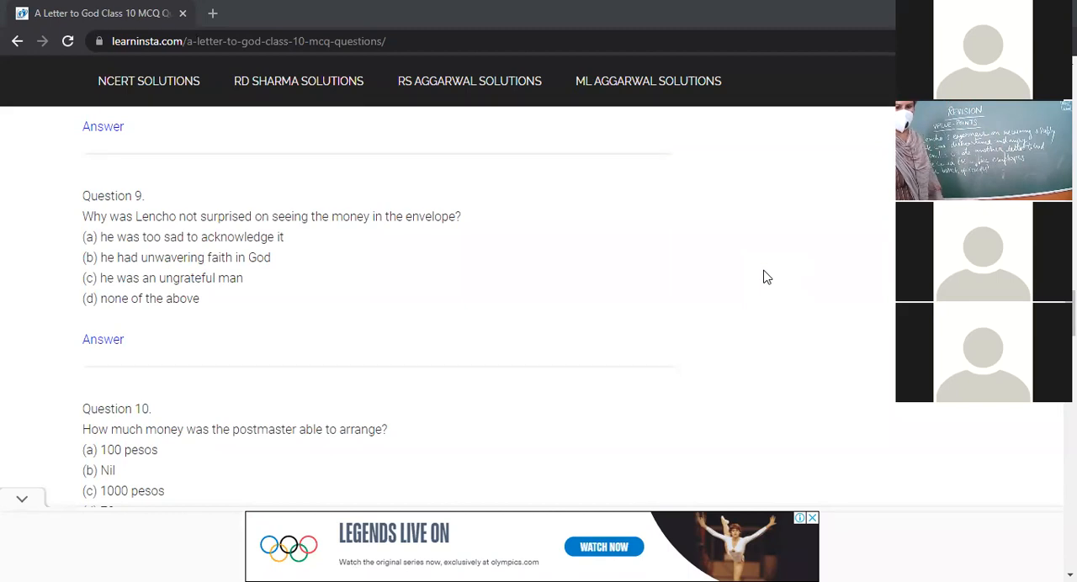
mouse_move(605, 229)
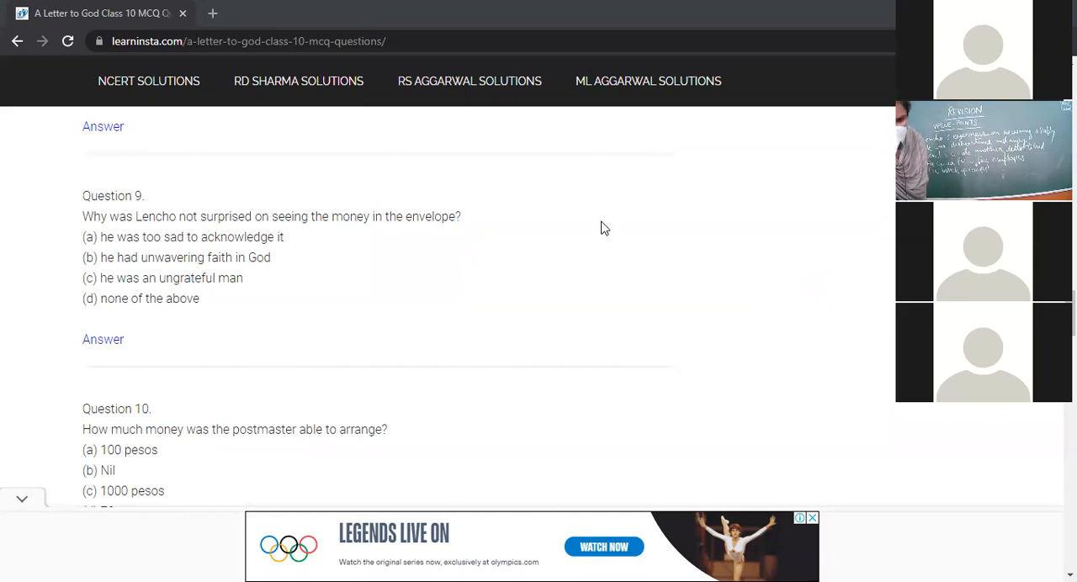
Step: Scroll down to Questions 12–13, then back up to Question 11 on why the postmaster replied
scroll("down", 3)
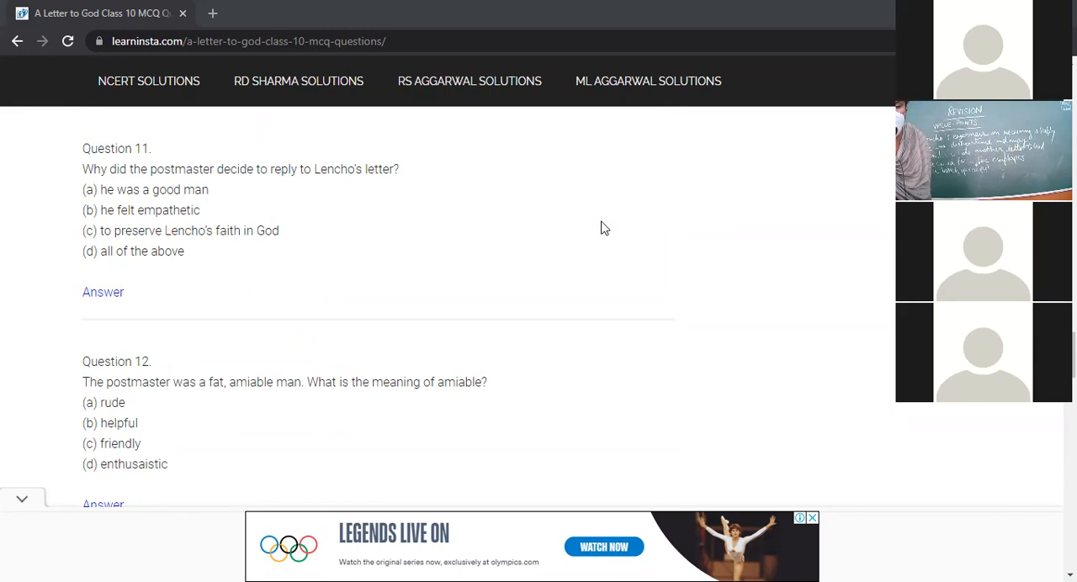
mouse_move(592, 225)
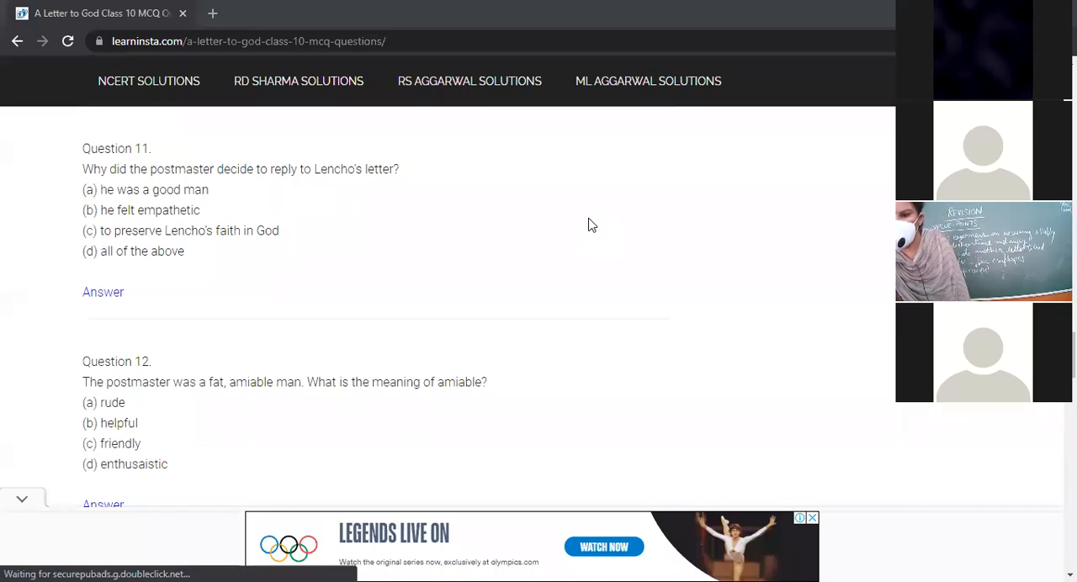
mouse_move(835, 124)
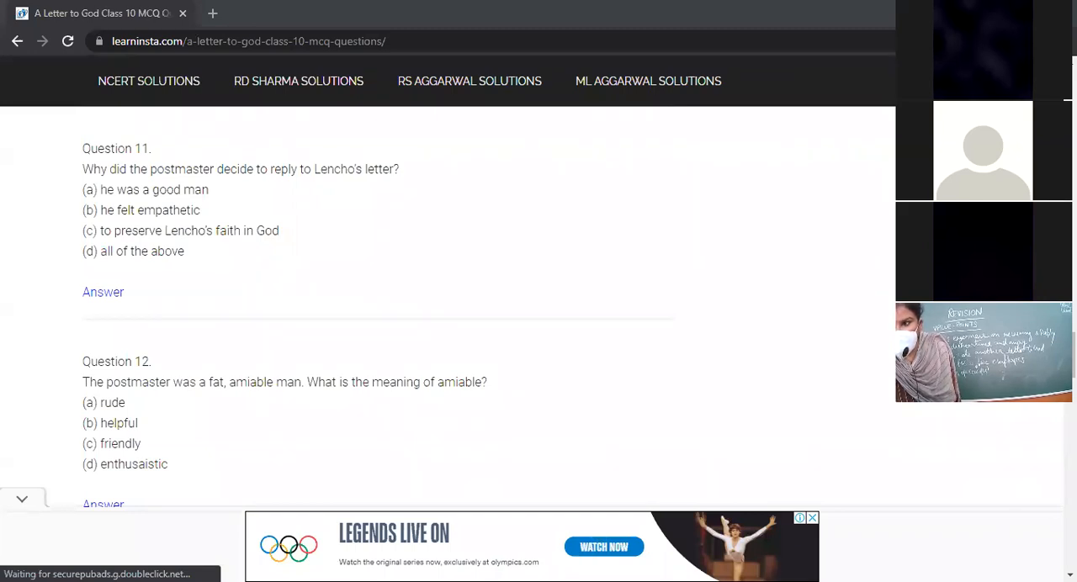
mouse_move(862, 426)
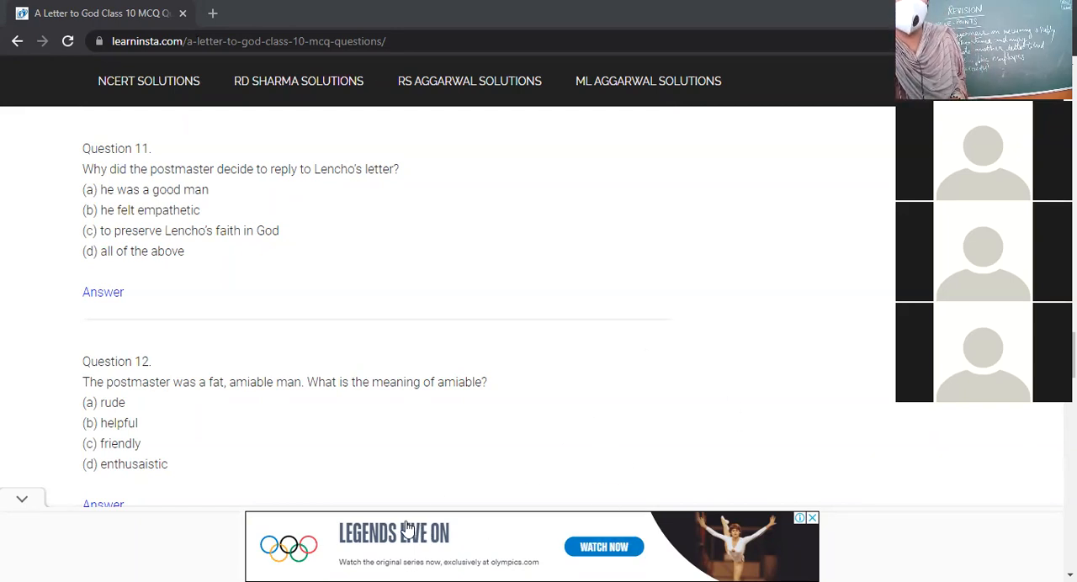
mouse_move(275, 416)
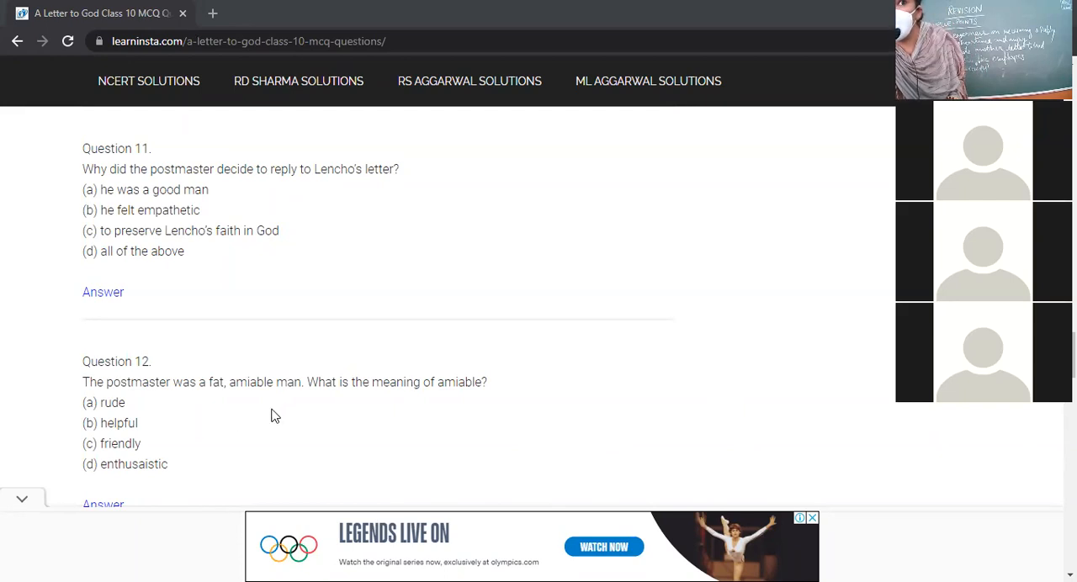
mouse_move(195, 349)
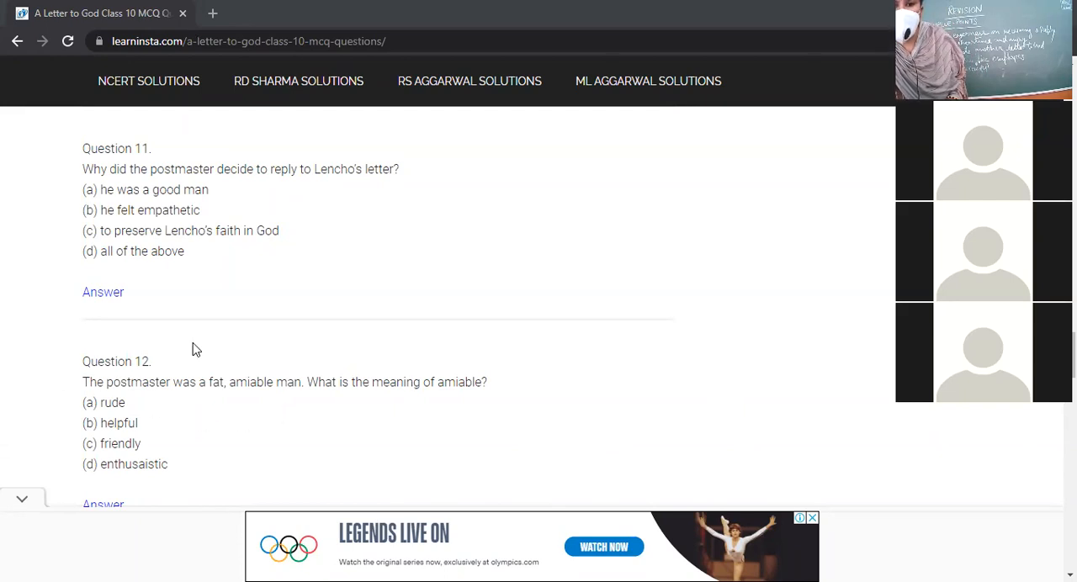
scroll("down", 3)
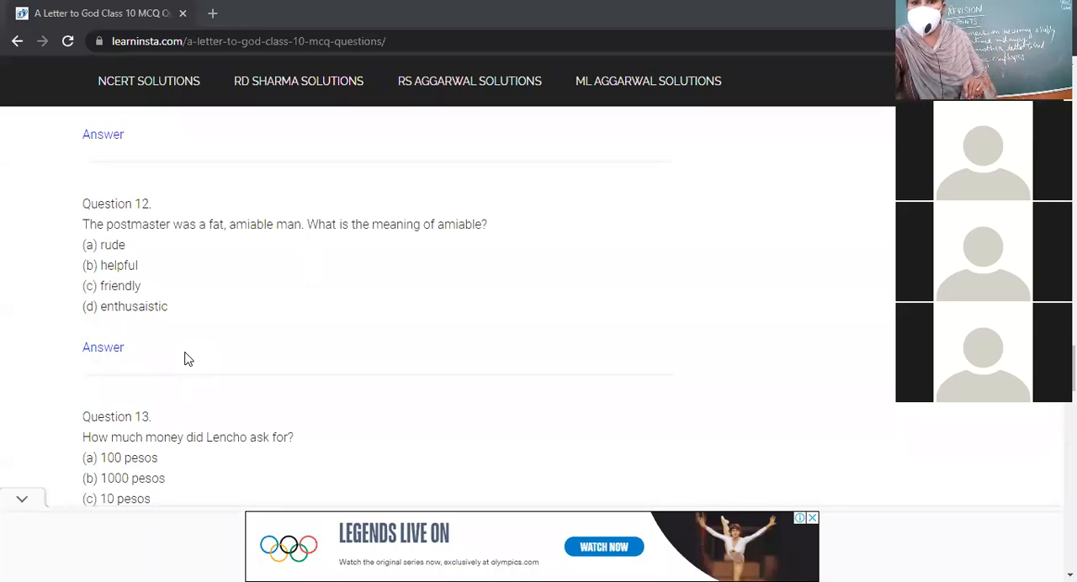
scroll("up", 3)
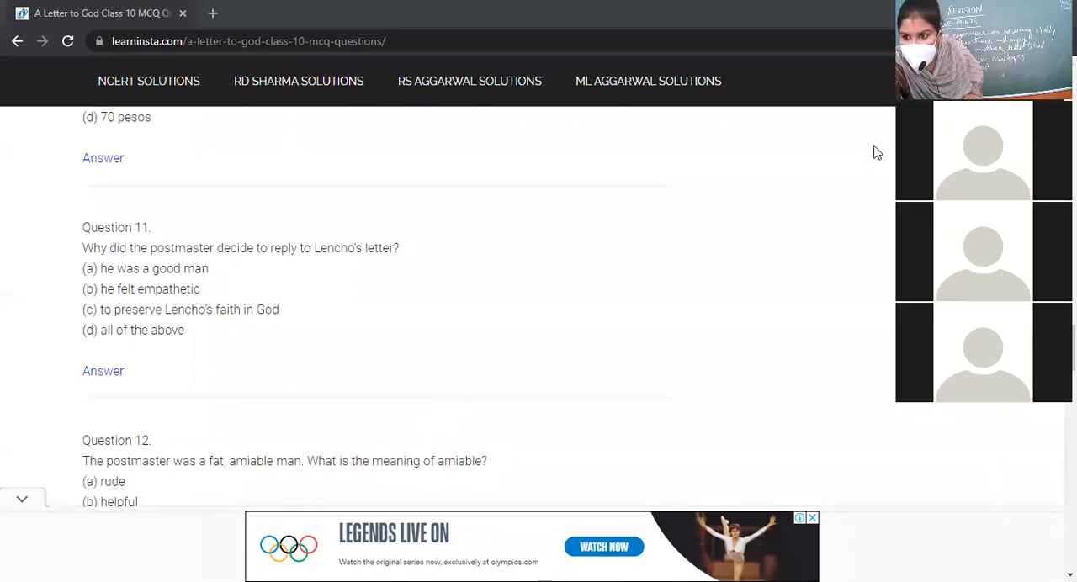
mouse_move(744, 175)
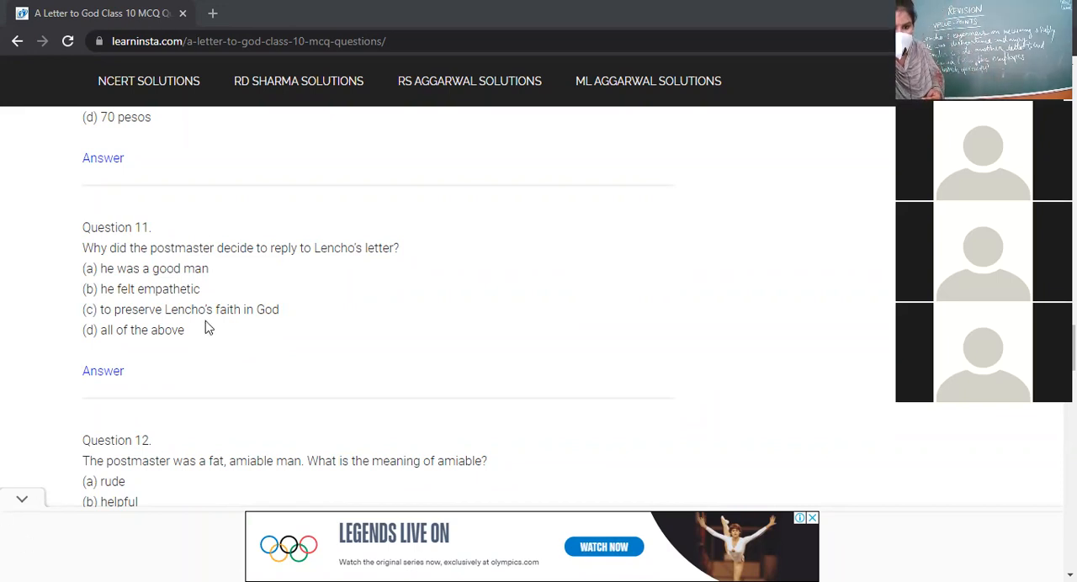
Step: Scroll back up past Question 10 until Question 9 on Lencho's lack of surprise is in view
scroll("up", 3)
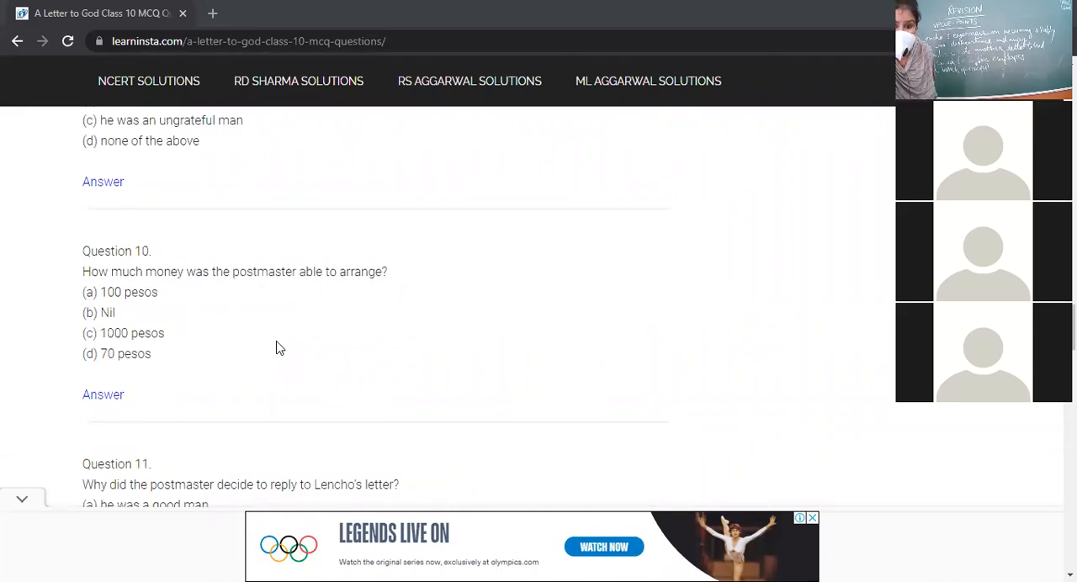
scroll("up", 3)
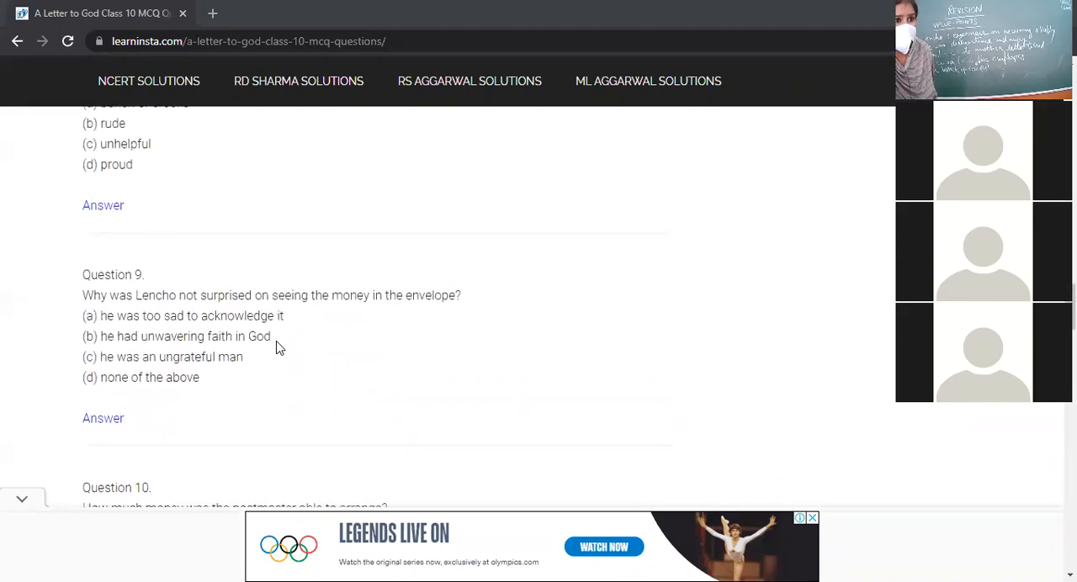
scroll("up", 3)
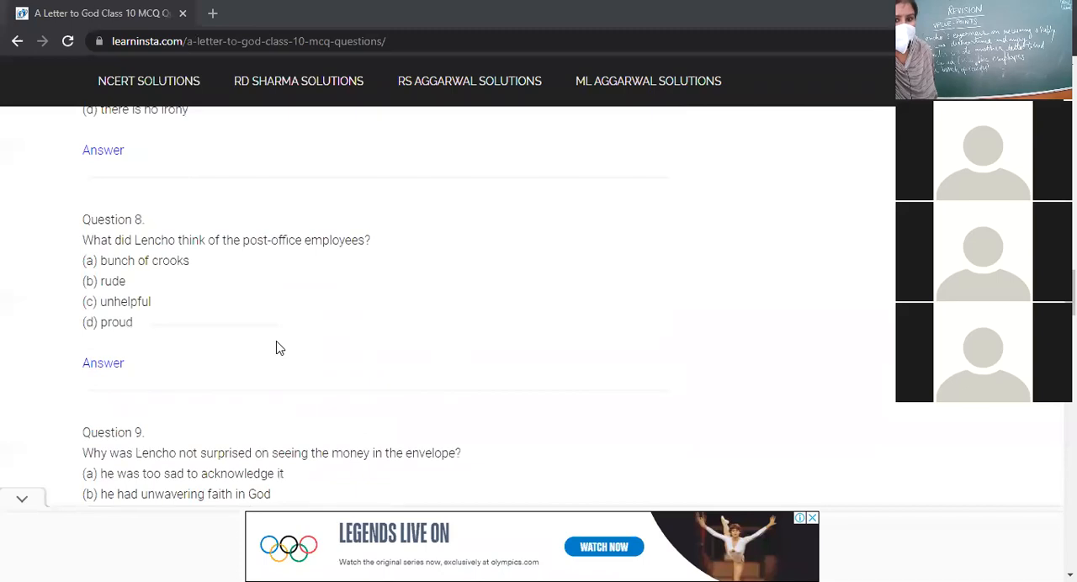
scroll("down", 3)
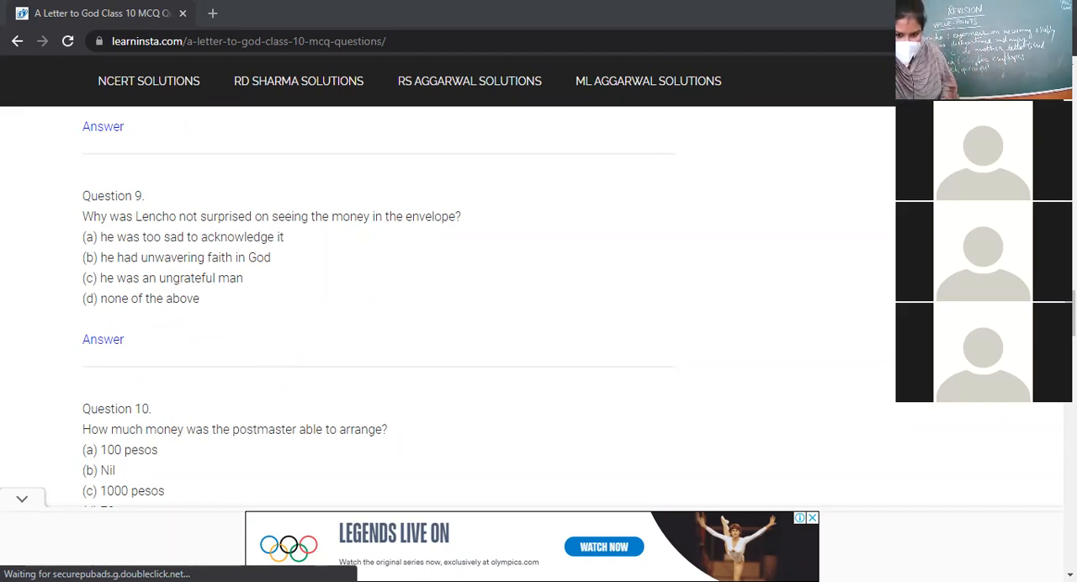
Step: Scroll down past Questions 14 and 15 to Question 16 on the crop in Lencho's fields
scroll("down", 3)
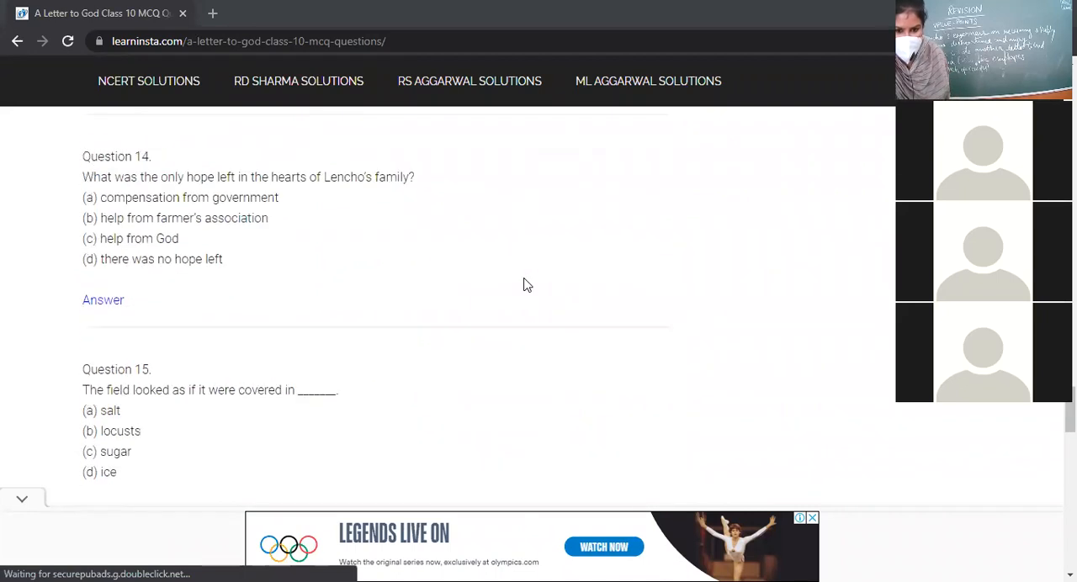
mouse_move(539, 289)
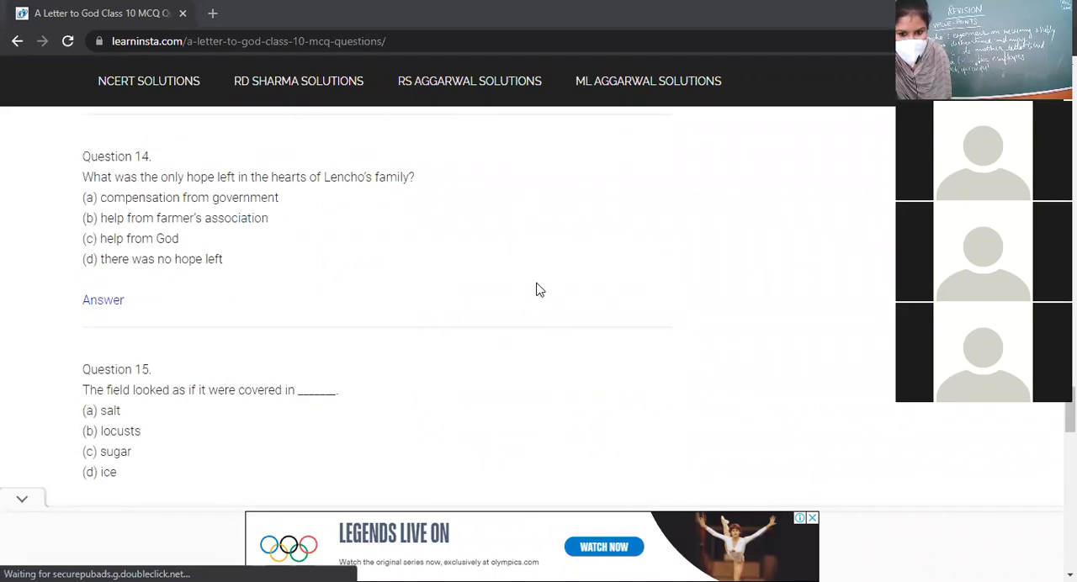
scroll("down", 3)
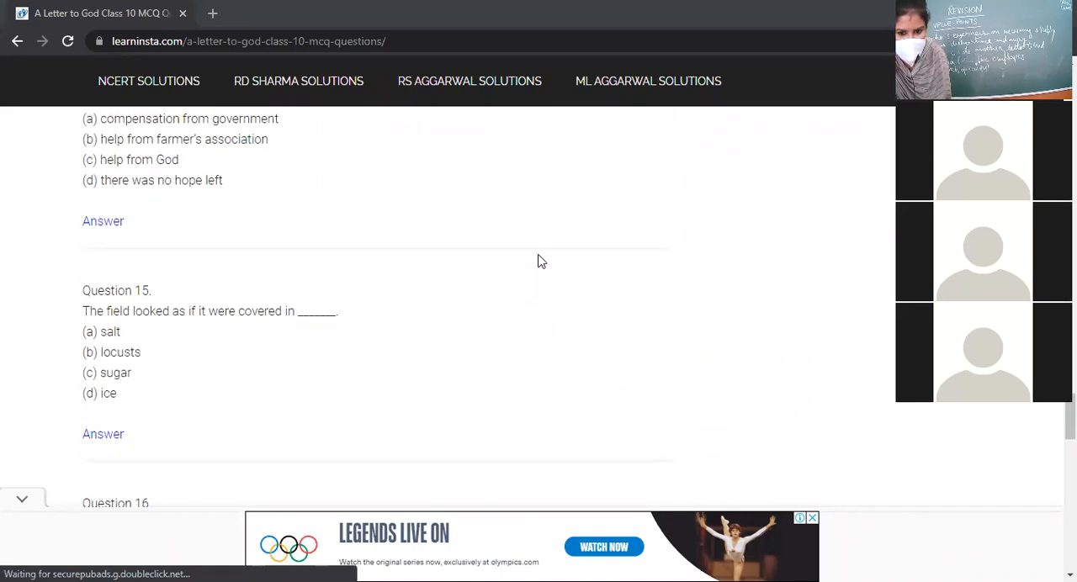
scroll("down", 3)
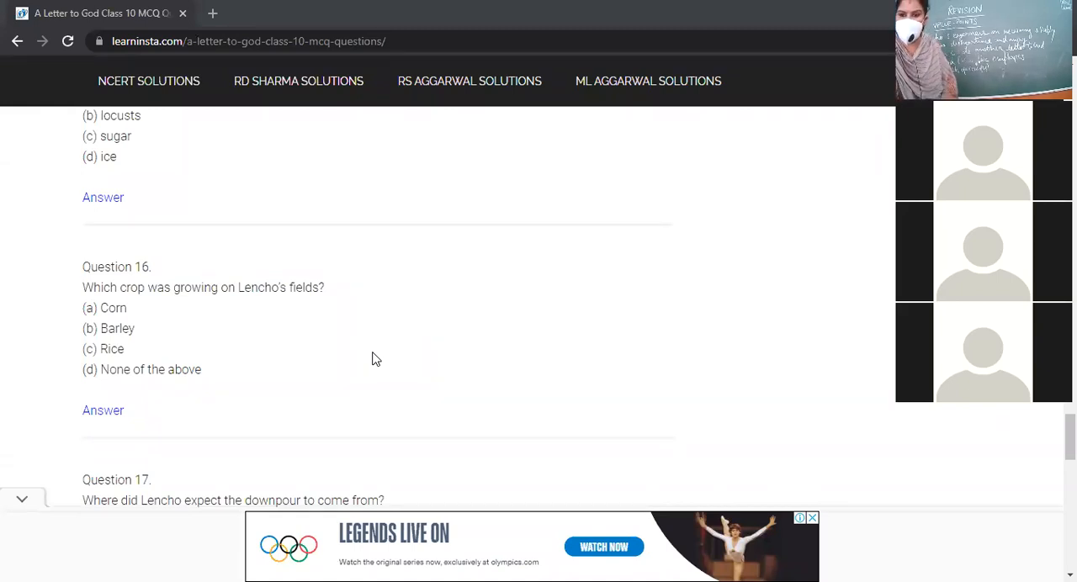
mouse_move(638, 205)
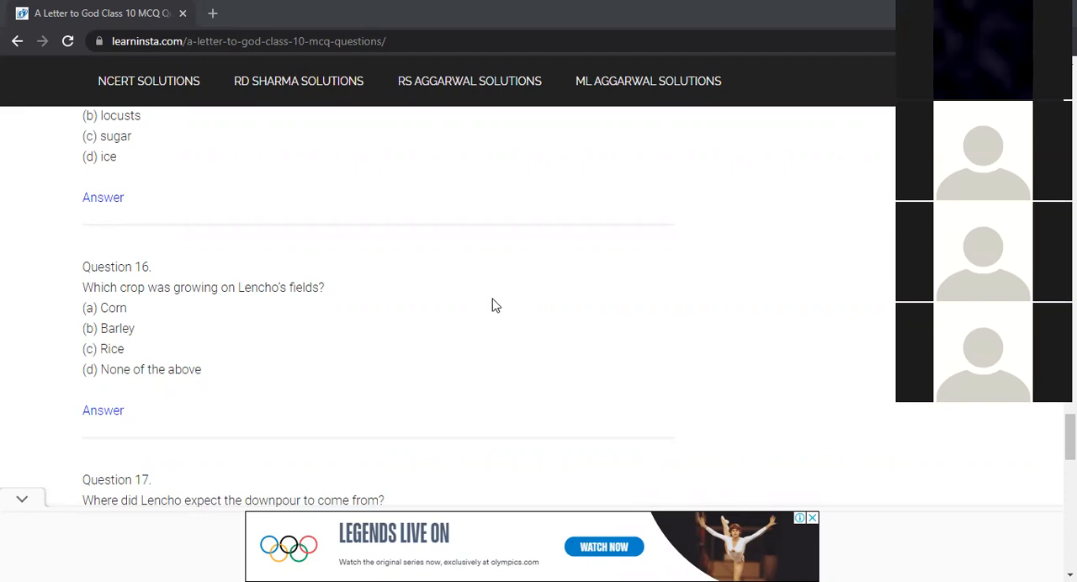
Step: Scroll past Questions 17 and 18 to the closing note at the bottom of the list
scroll("down", 3)
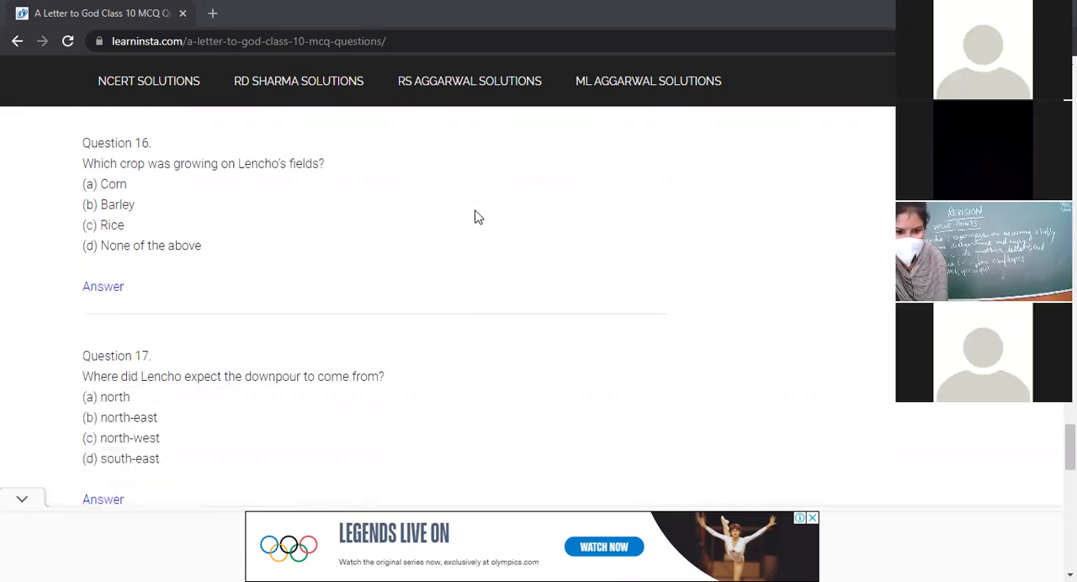
scroll("down", 3)
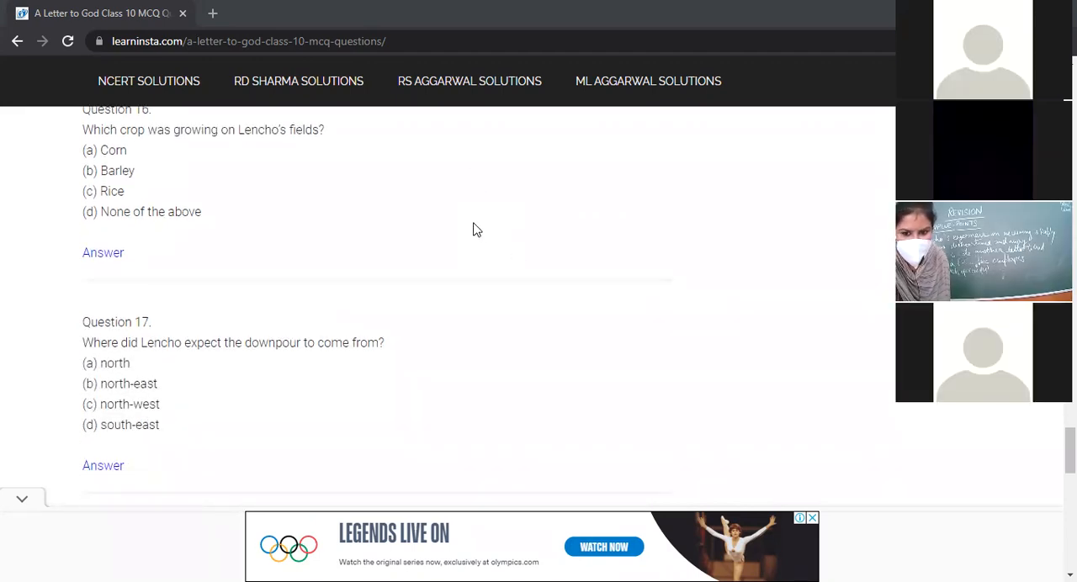
scroll("down", 3)
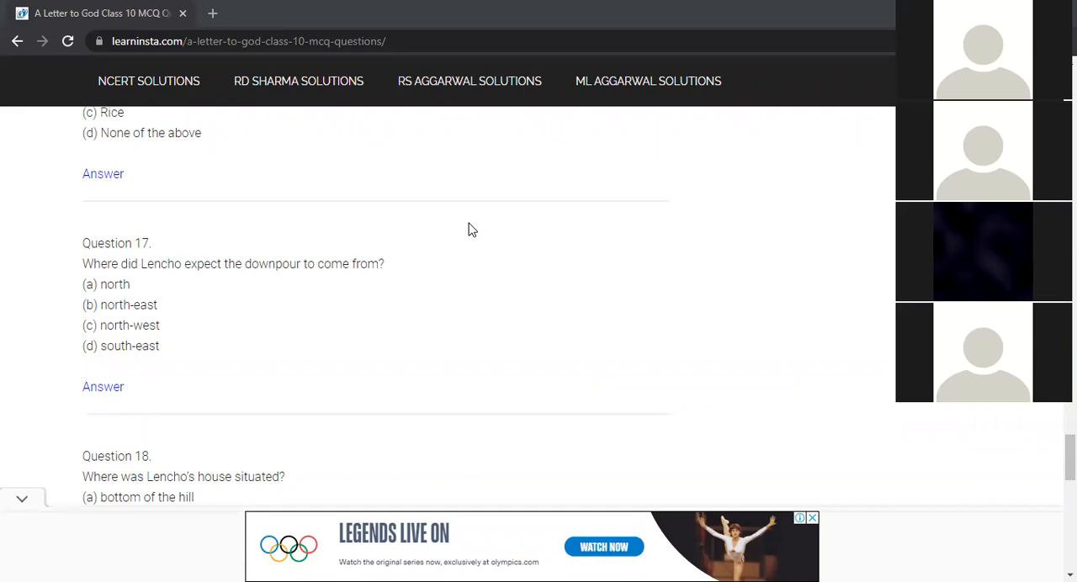
mouse_move(468, 229)
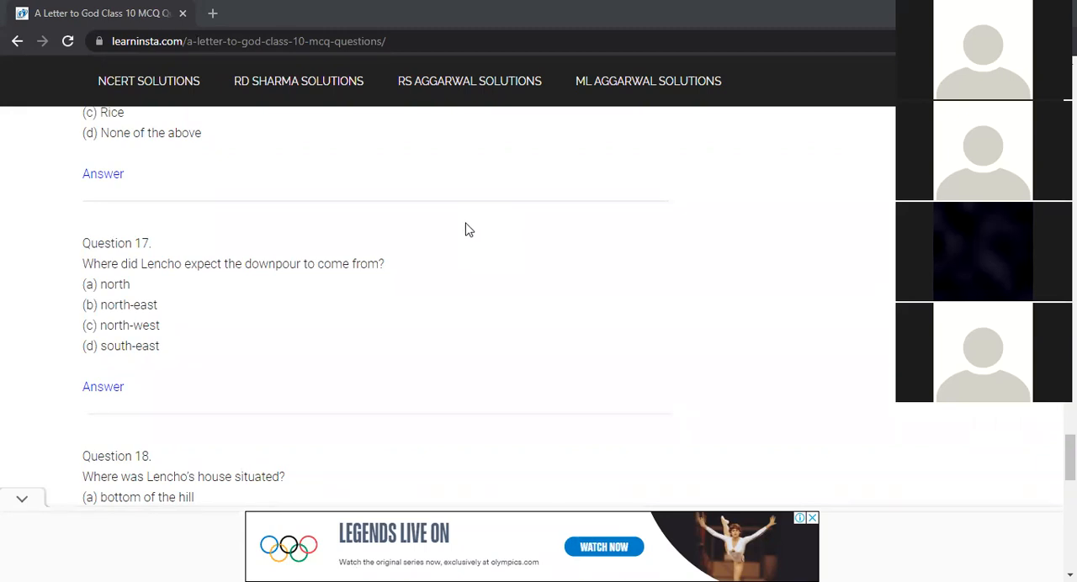
scroll("down", 3)
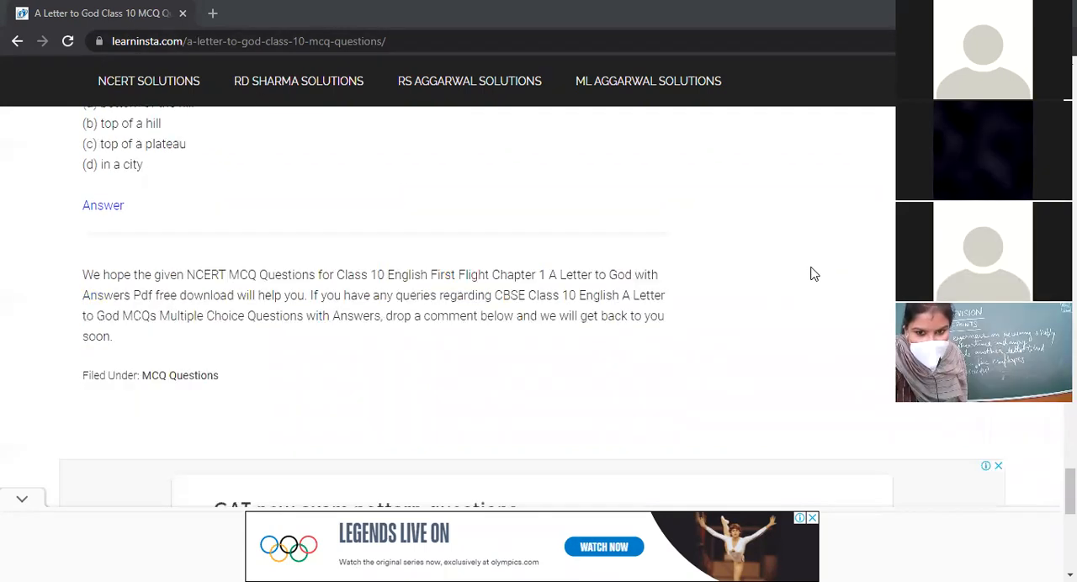